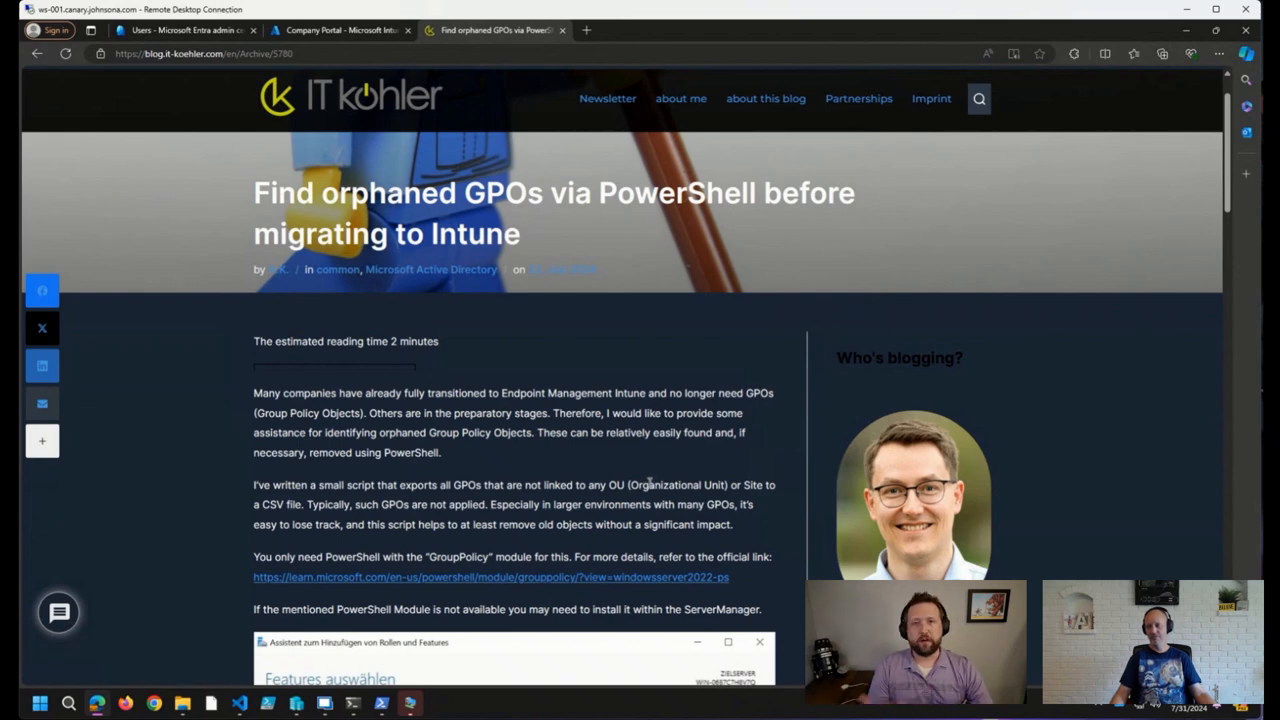
# Scroll the orphaned GPOs article past the Server Manager screenshot to the PowerShell export script.
pyautogui.scroll(-3)
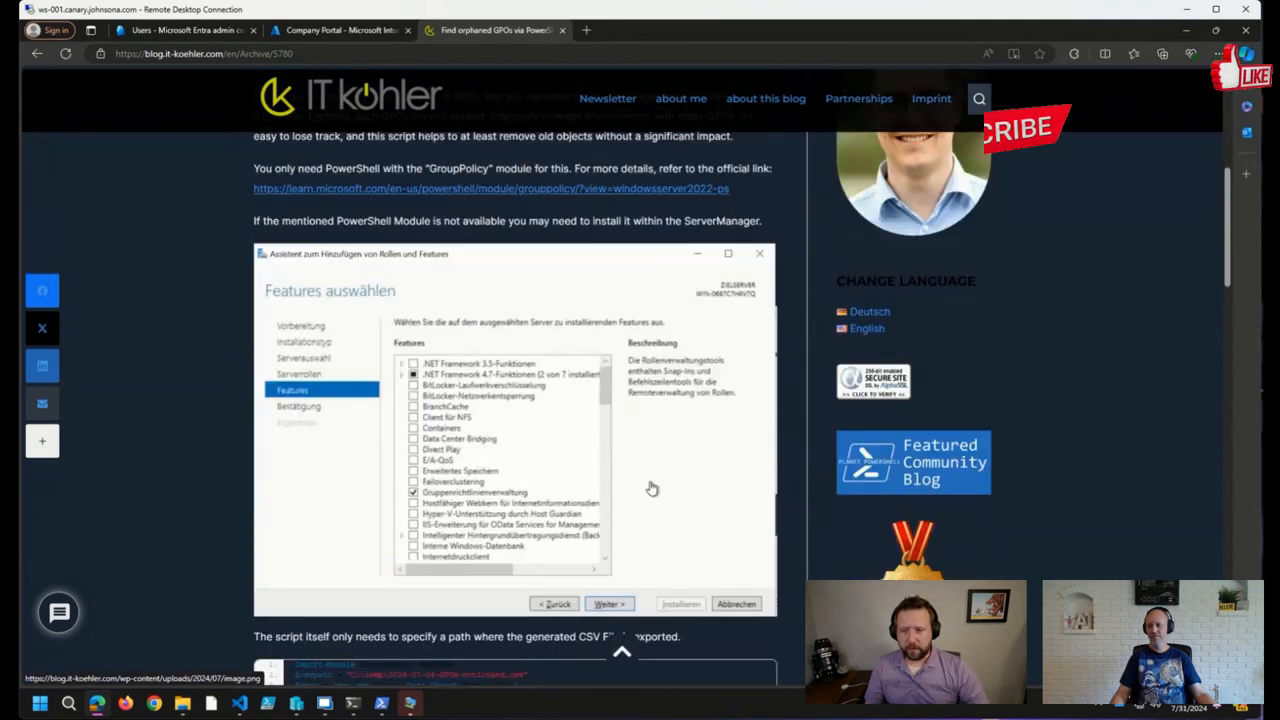
pyautogui.scroll(-3)
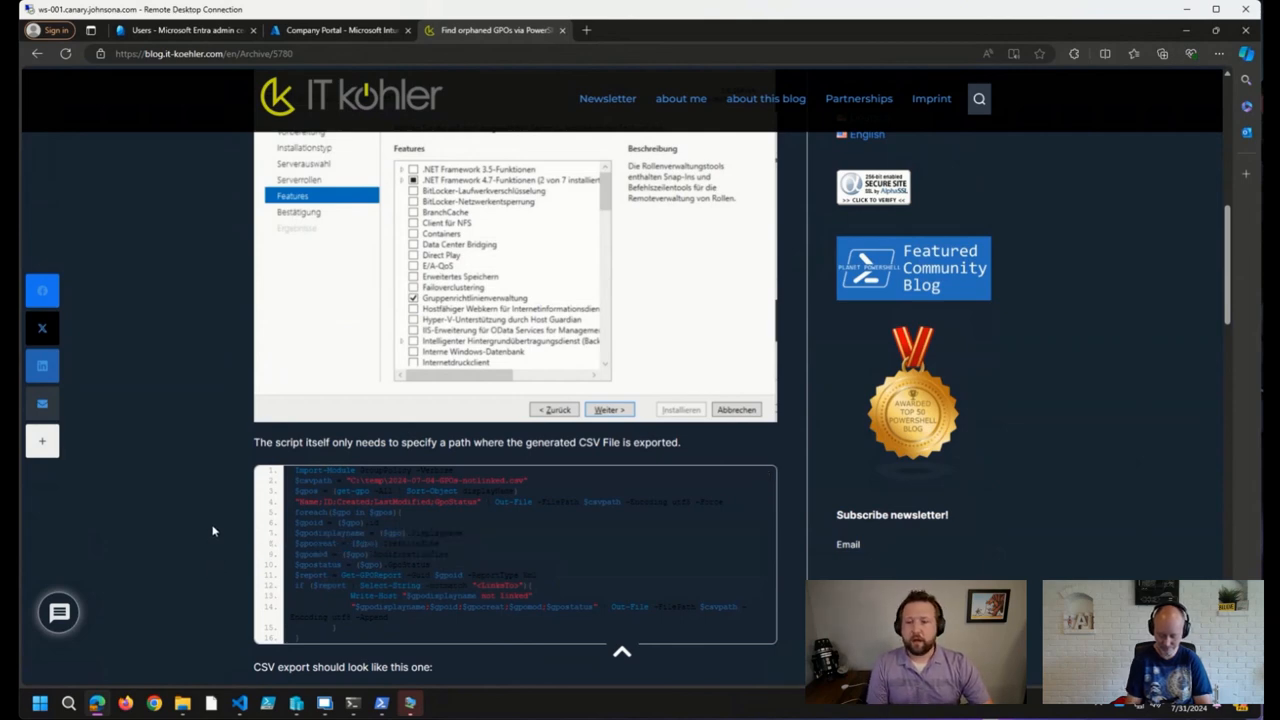
pyautogui.moveTo(216, 564)
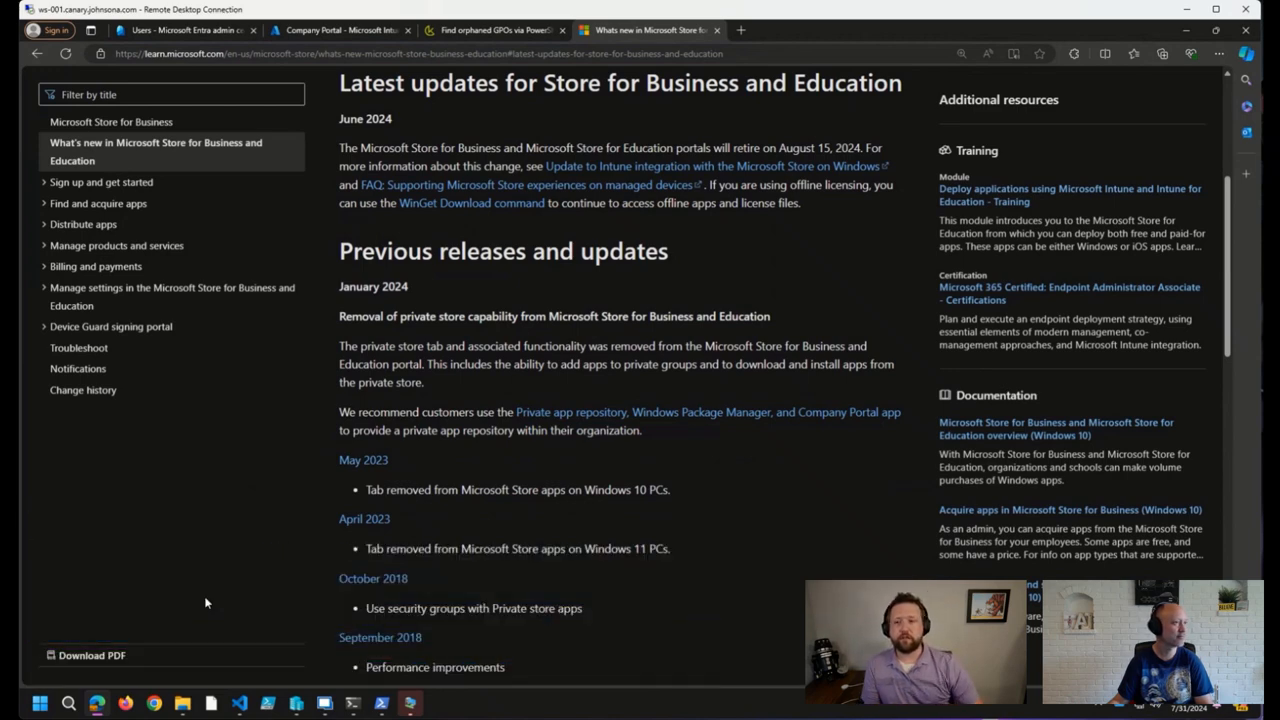
pyautogui.moveTo(268, 560)
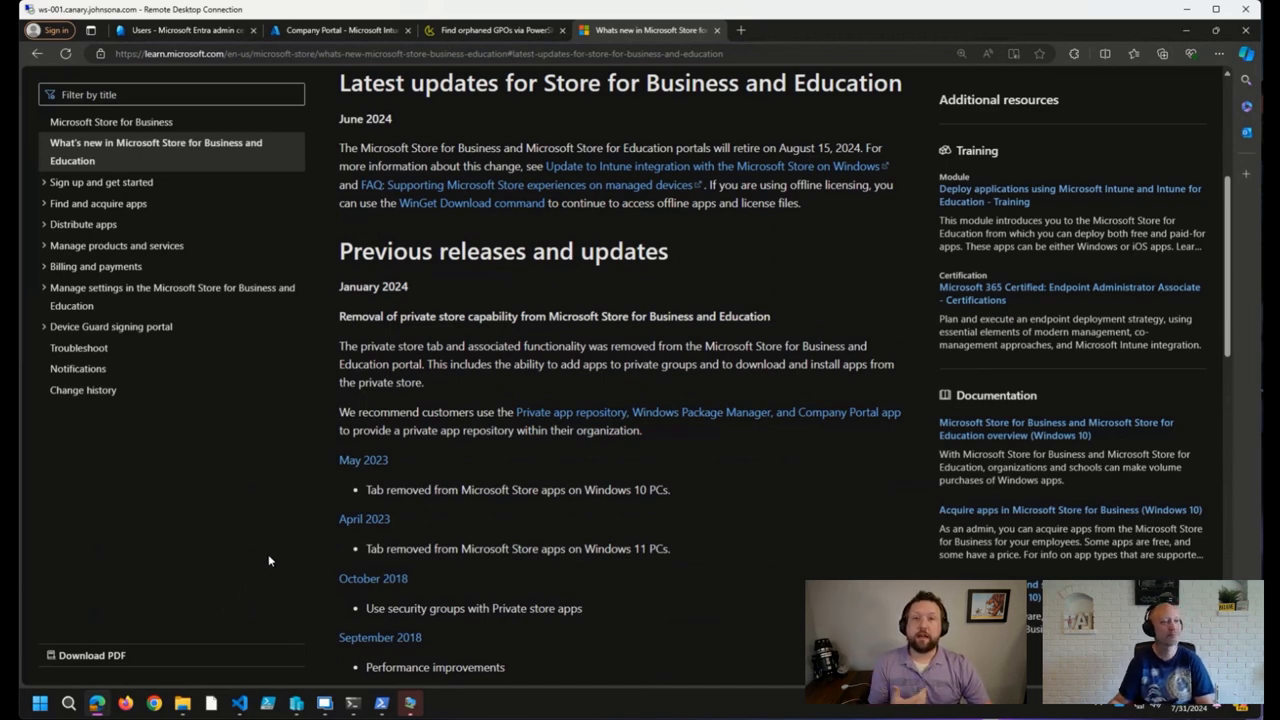
pyautogui.moveTo(456, 376)
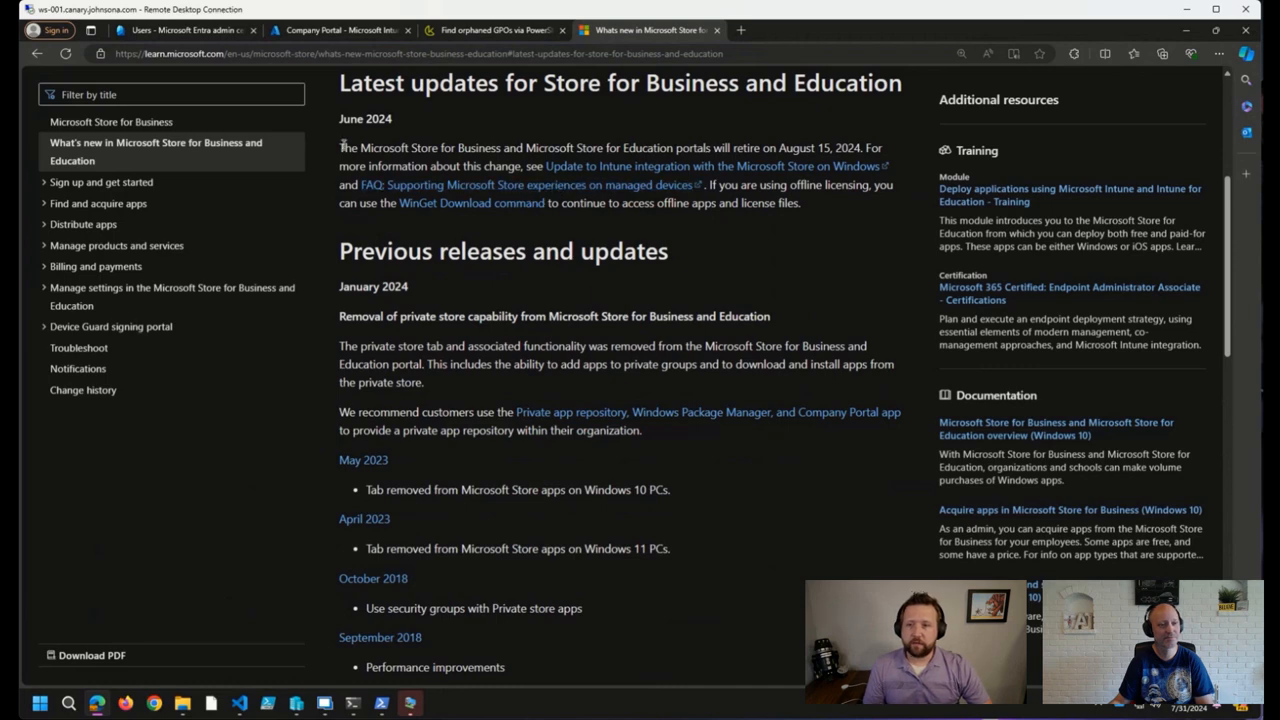
# Bring the 'What's new in Microsoft Store for Business' Learn page with its June 2024 retirement notice on screen.
pyautogui.moveTo(340, 148); pyautogui.dragTo(564, 148)
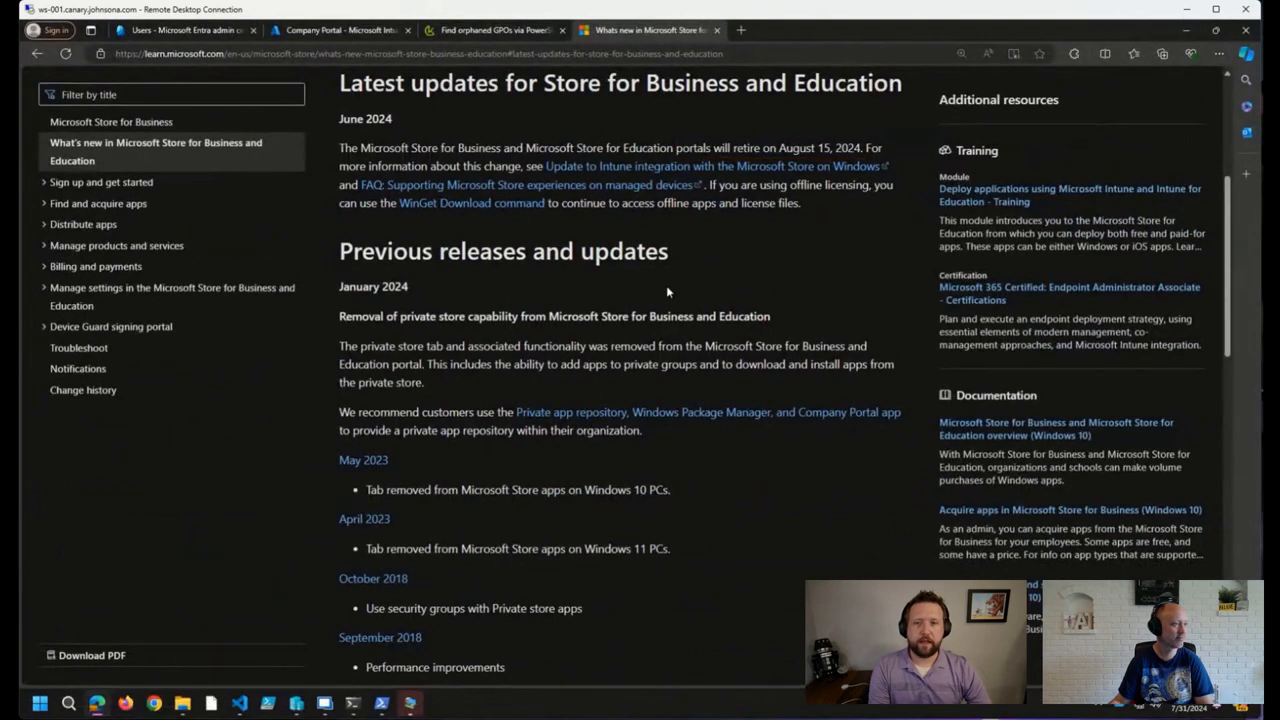
pyautogui.moveTo(588, 300)
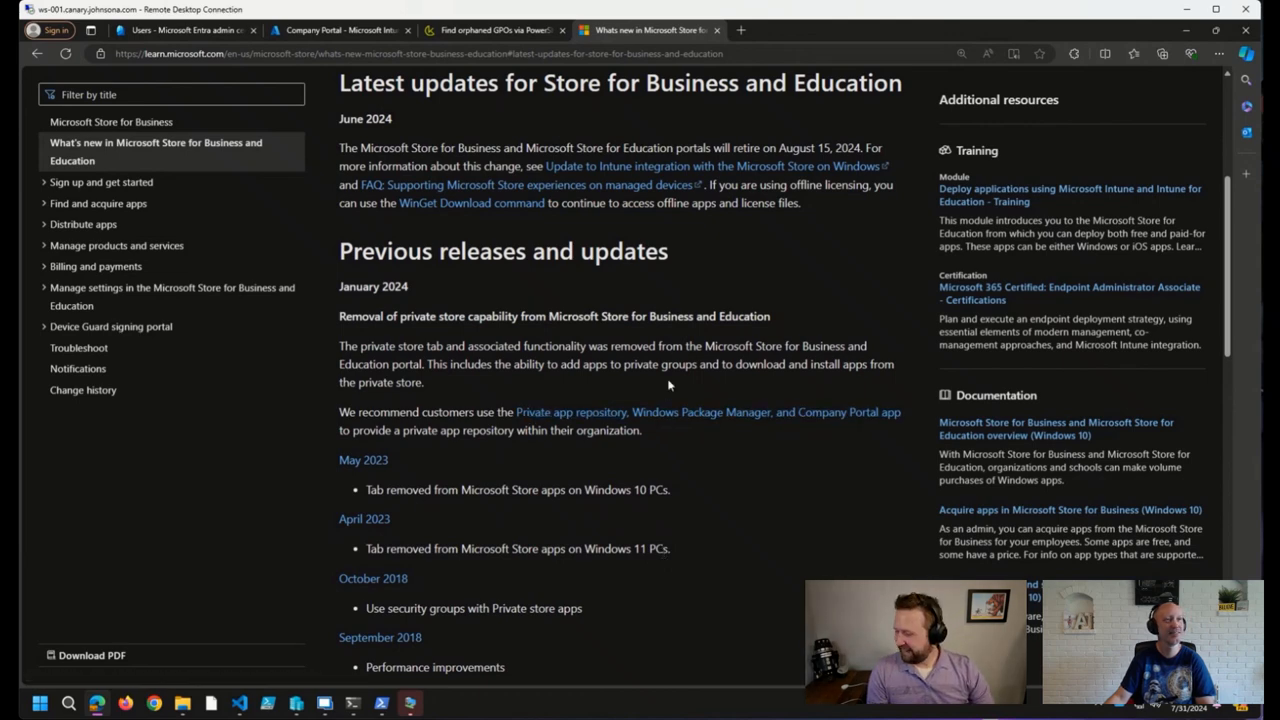
# Load the deploymentresearch.com reading-rotating-and-reporting LAPS/BitLocker article in a new tab.
pyautogui.click(894, 30)
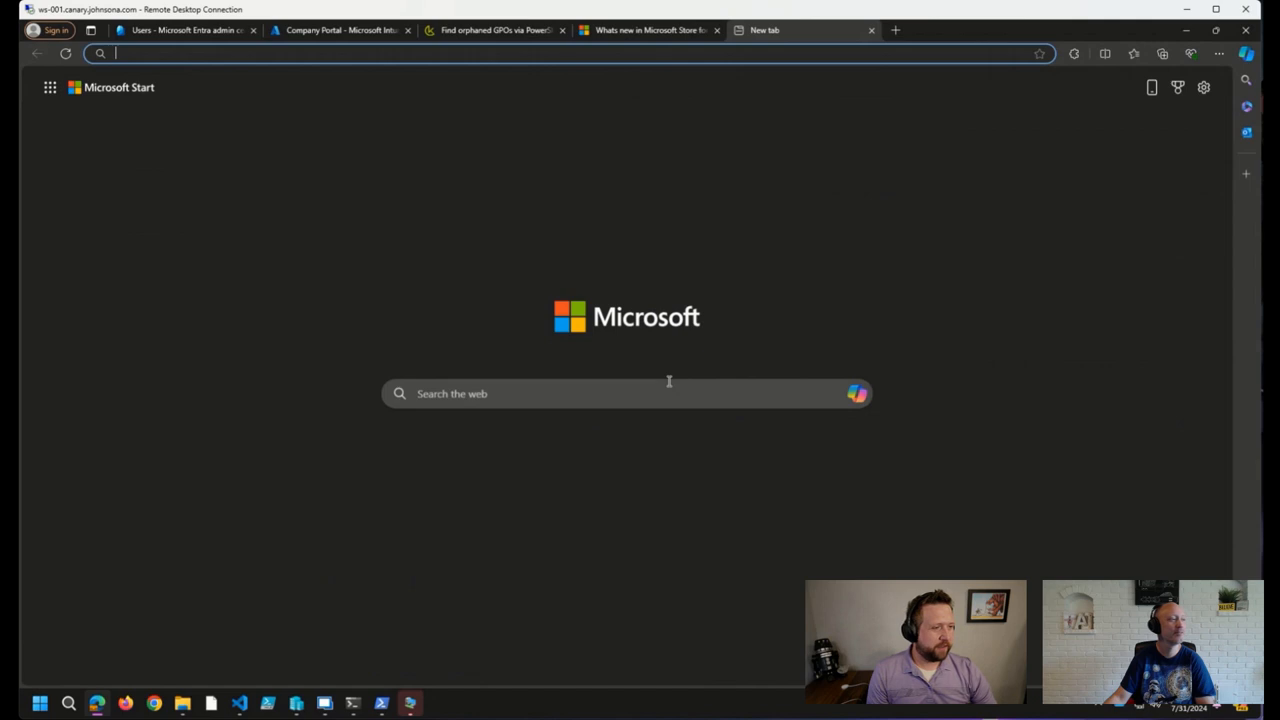
pyautogui.write('https://www.deploymentresearch.com/reading-rotating-and-reporting-on-laps-and-bitlocker-in-intune-and-entra-with-powershell/')
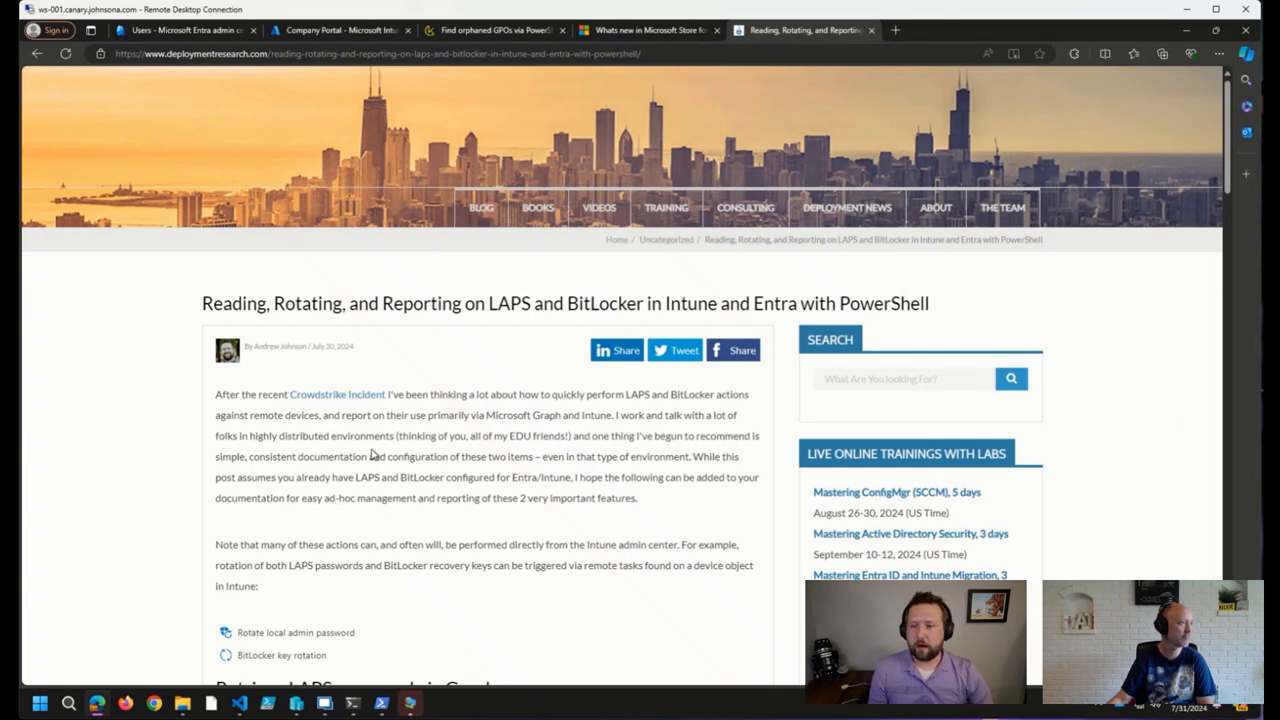
# Scroll past 'Retrieve LAPS password via Graph' down to 'Rotate BitLocker recovery key via Graph'.
pyautogui.scroll(-3)
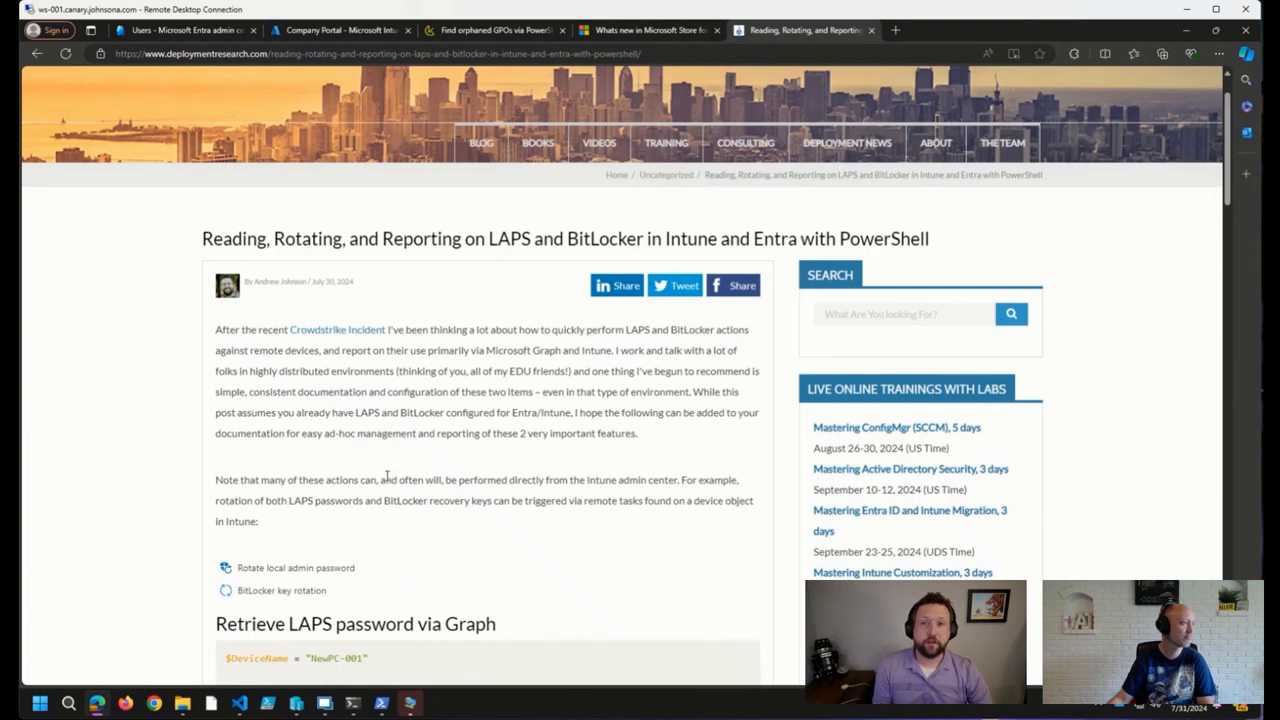
pyautogui.scroll(-3)
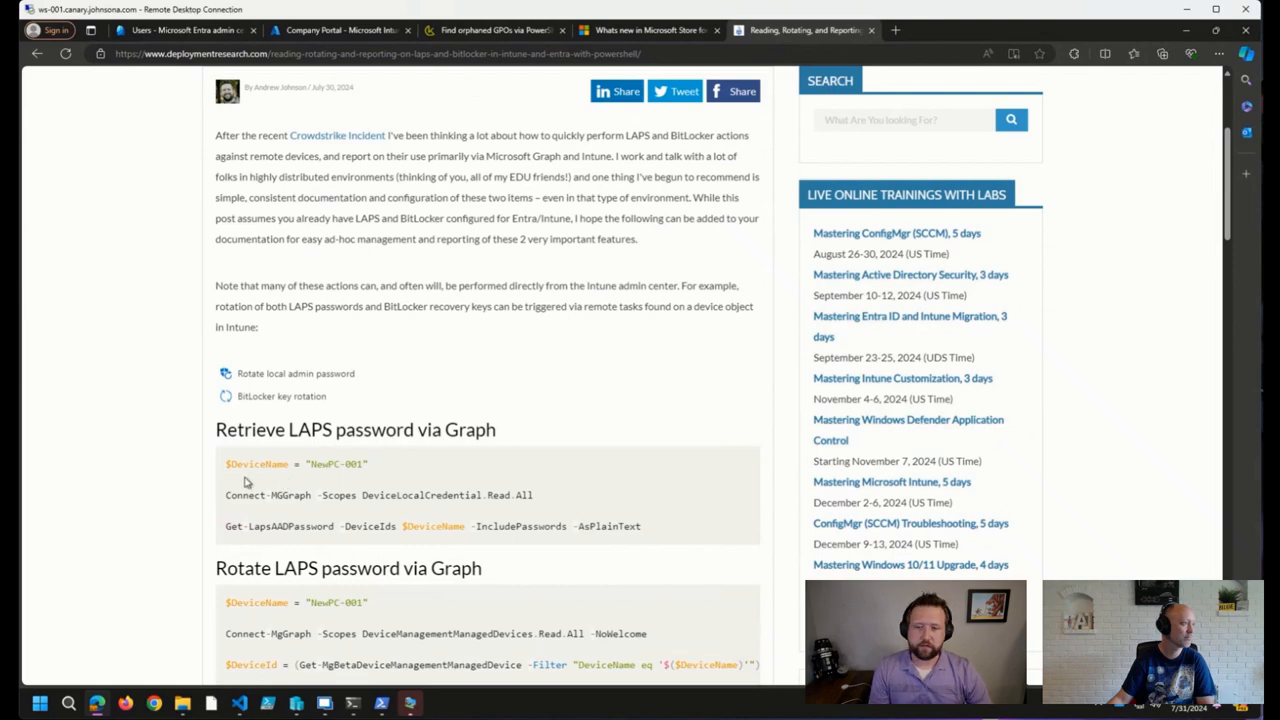
pyautogui.scroll(-3)
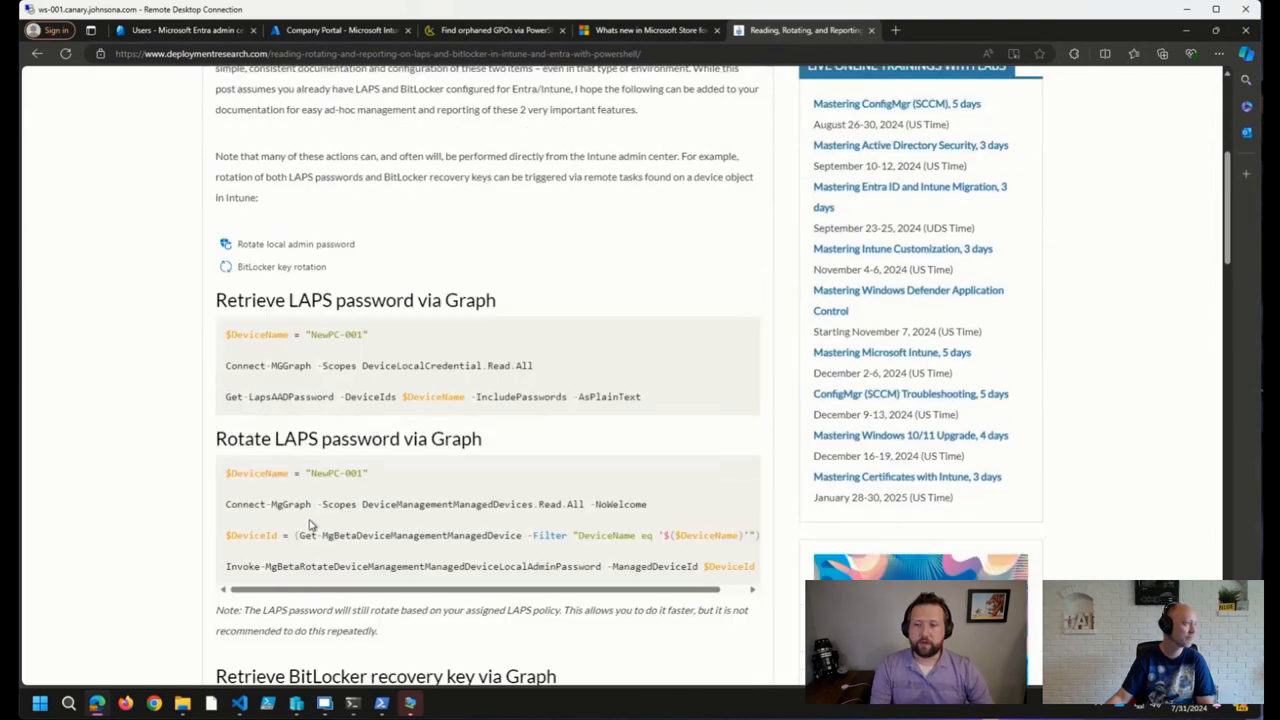
pyautogui.scroll(-3)
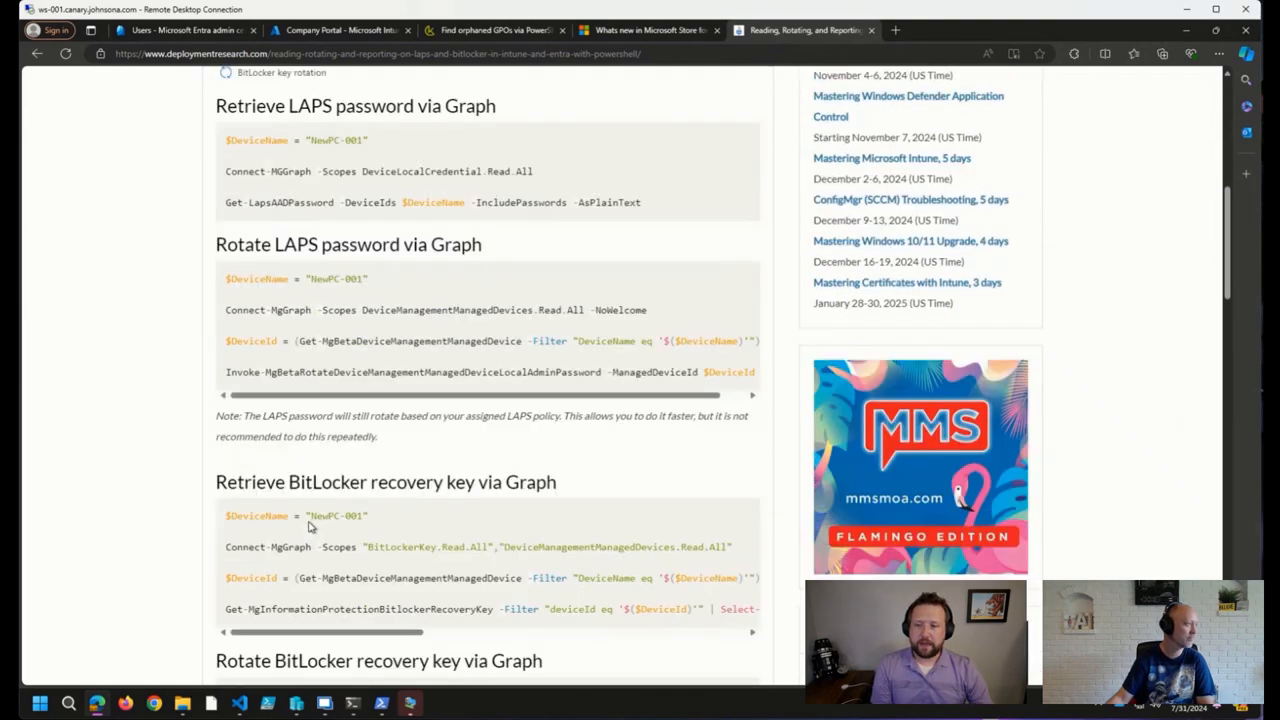
pyautogui.scroll(-3)
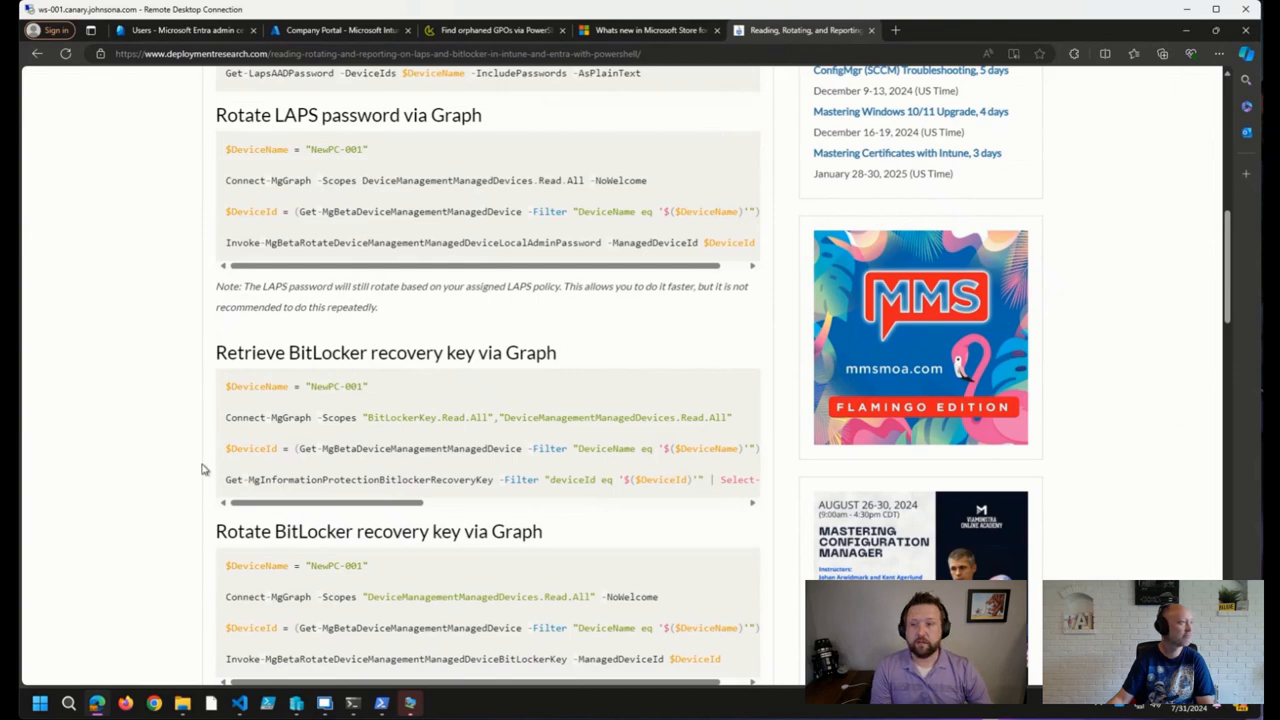
# Scroll past the LAPS/BitLocker audit event reporting scripts to the Additional resources section.
pyautogui.scroll(-3)
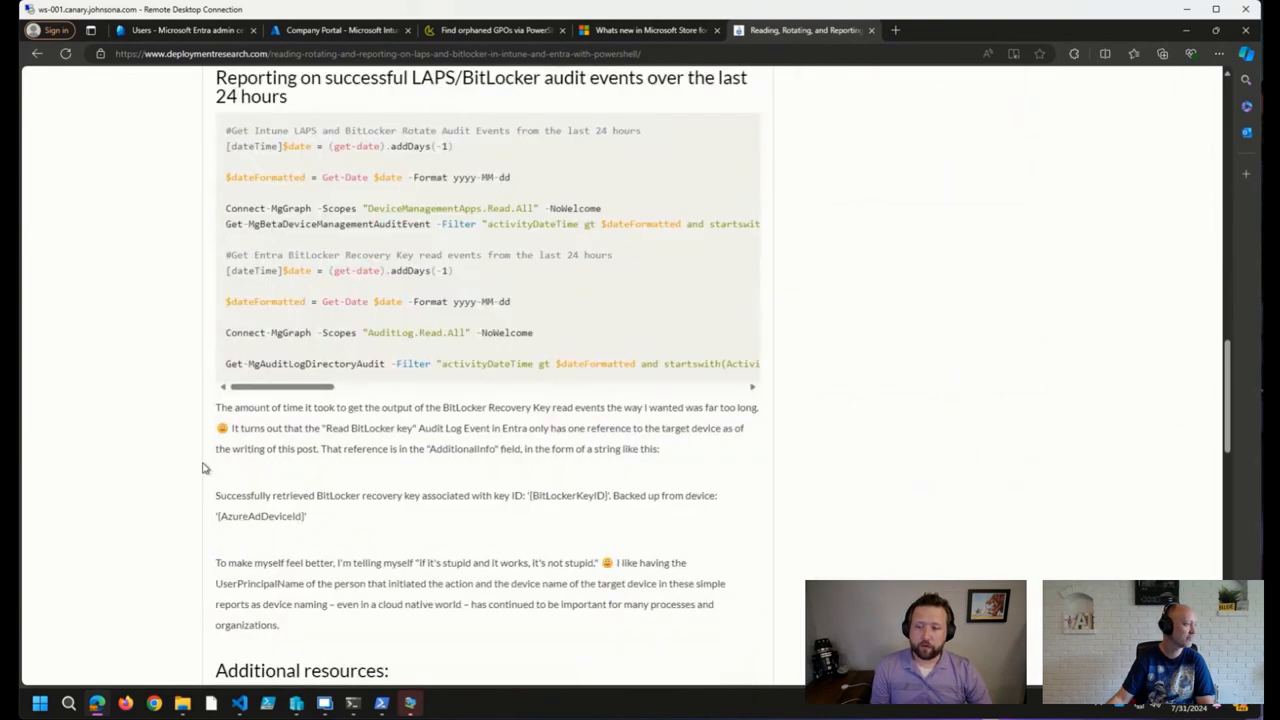
pyautogui.scroll(-3)
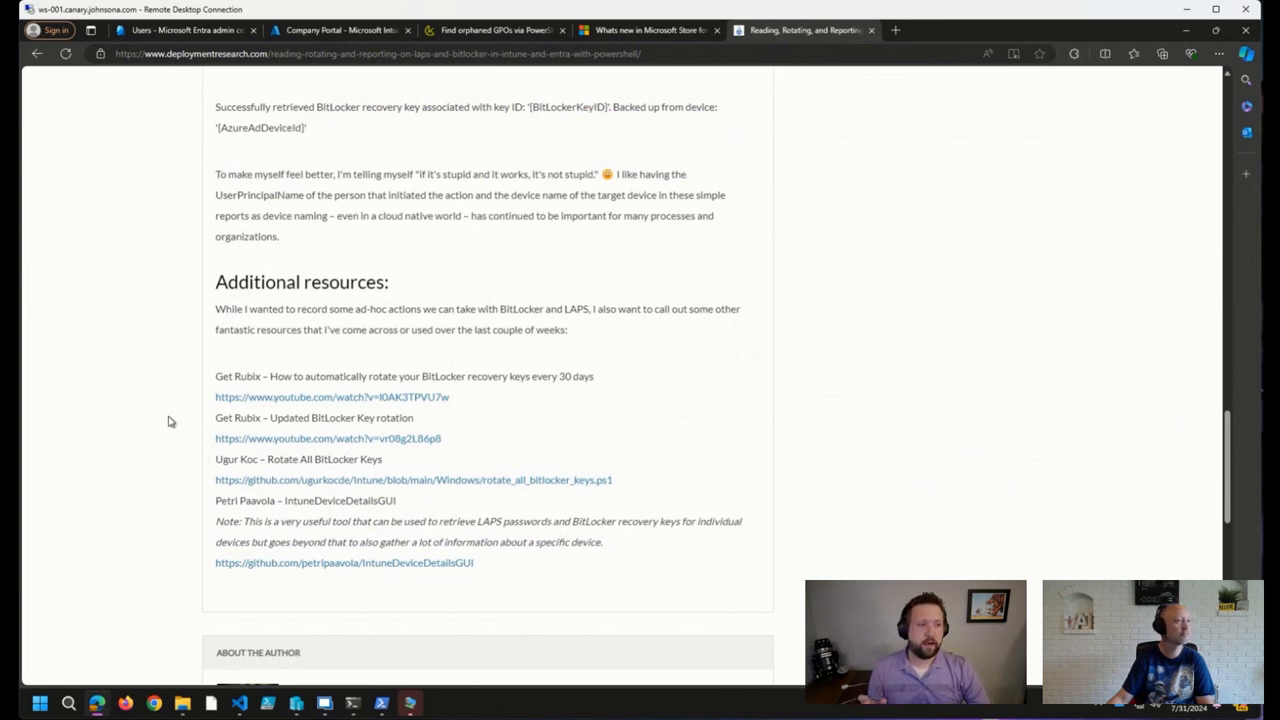
pyautogui.moveTo(138, 414)
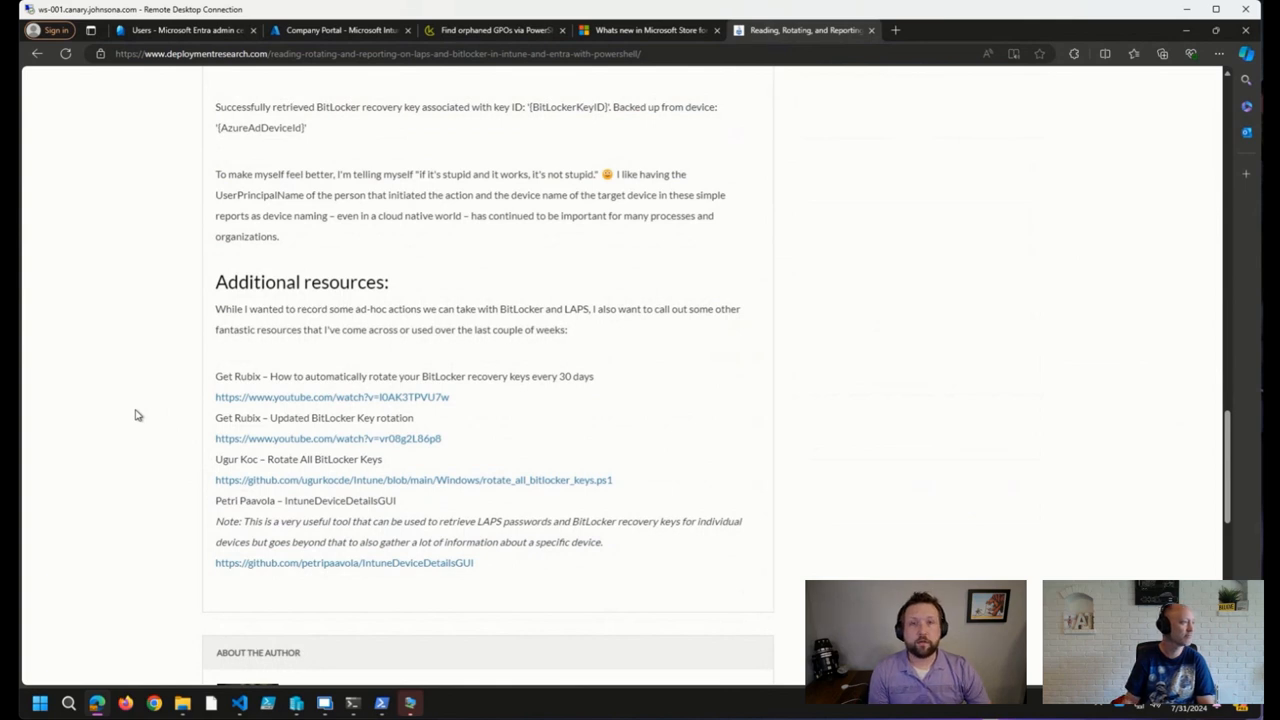
pyautogui.moveTo(210, 392)
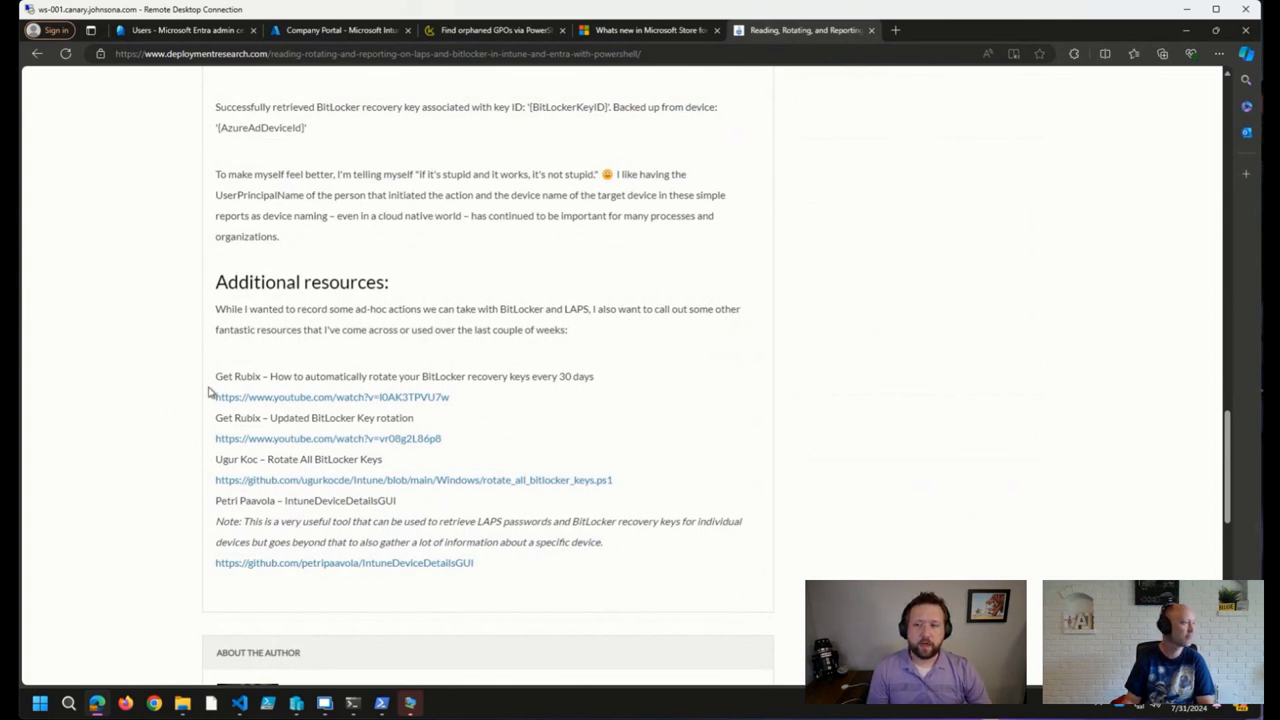
pyautogui.moveTo(464, 450)
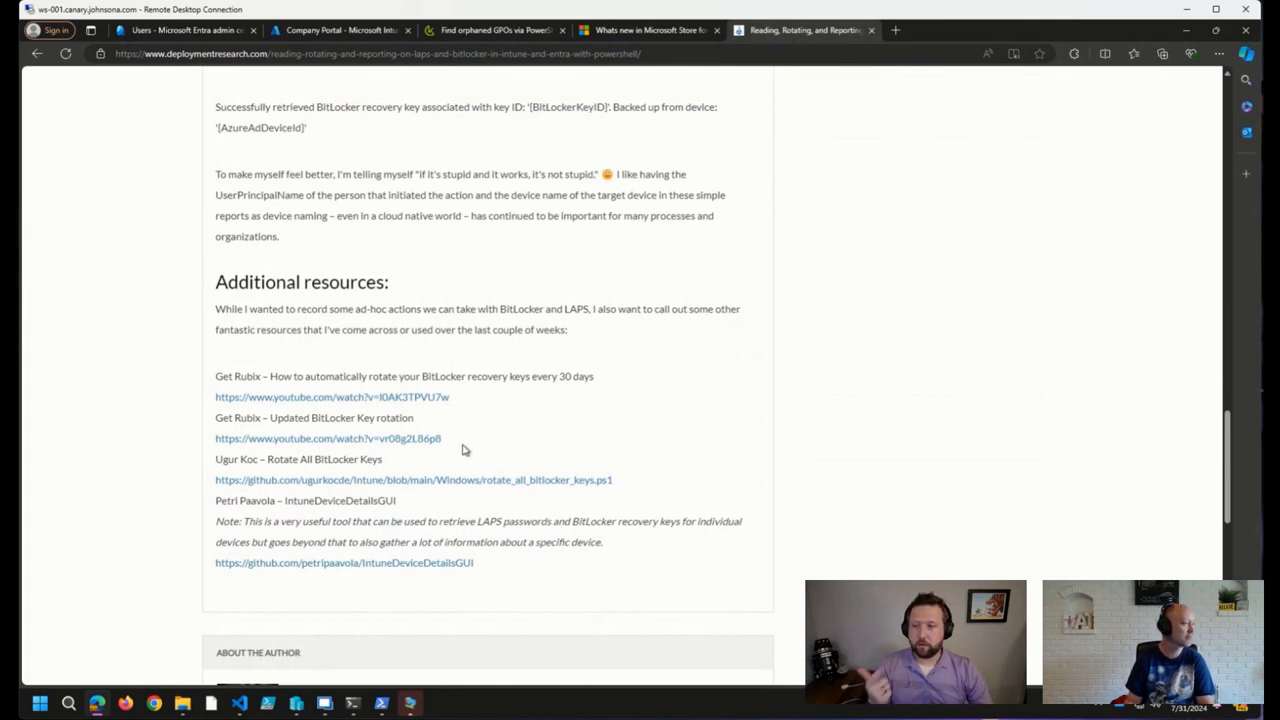
pyautogui.moveTo(428, 496)
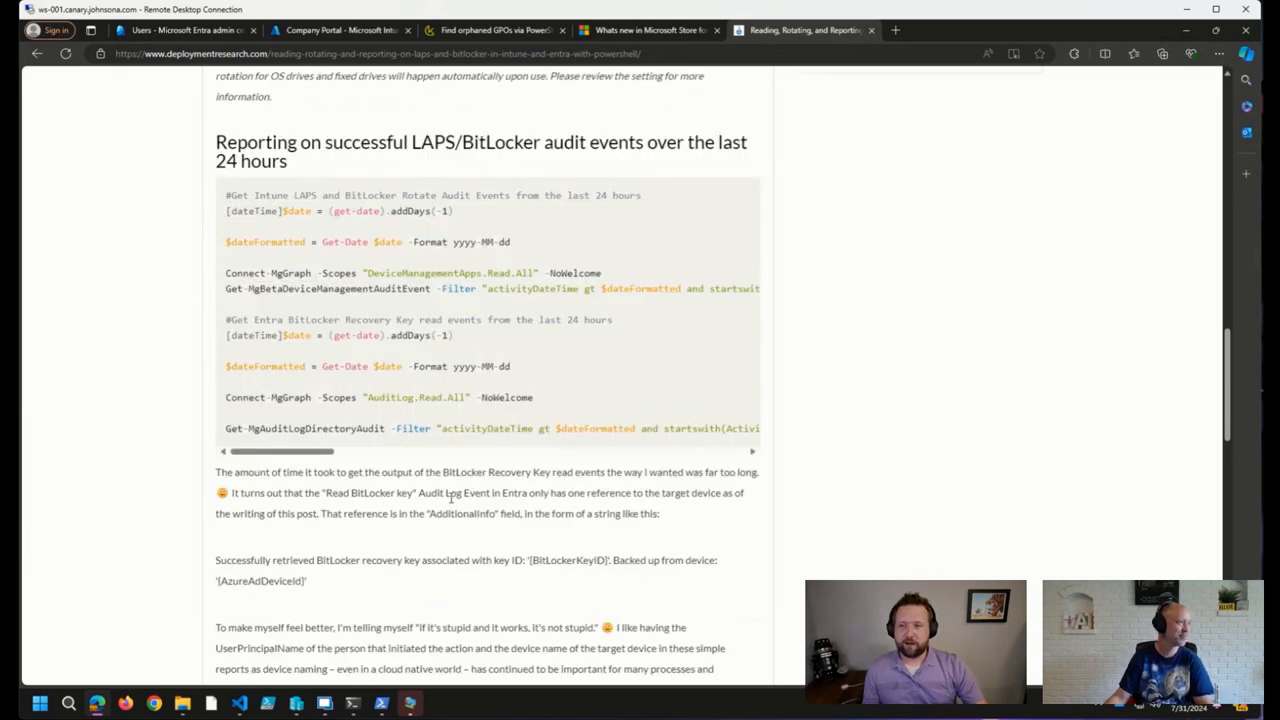
pyautogui.moveTo(430, 504)
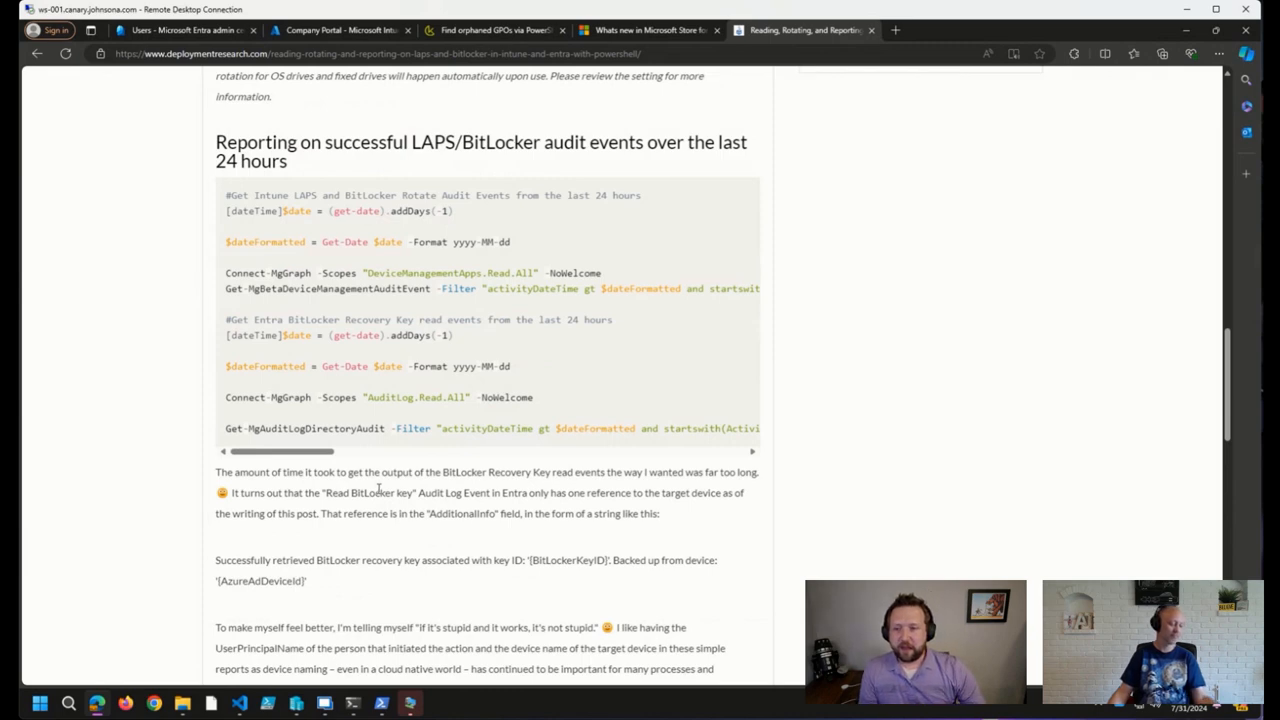
pyautogui.moveTo(378, 470)
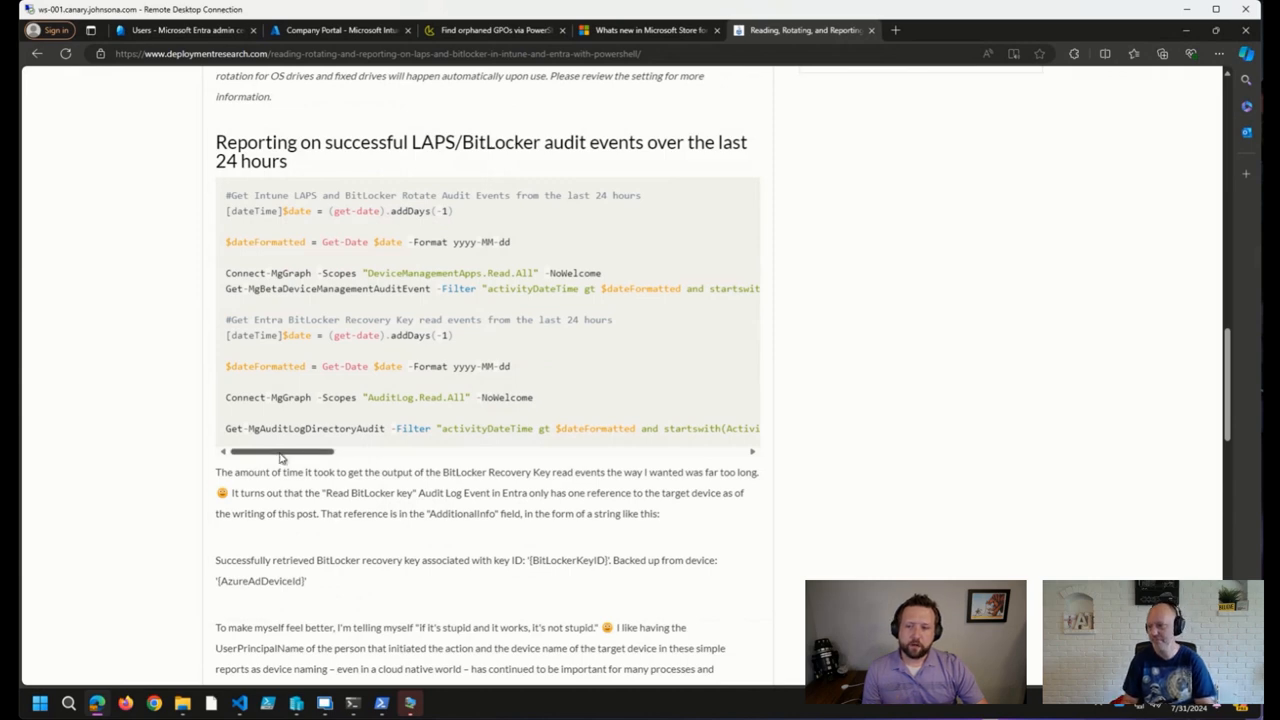
# Scroll the audit report code block right to reveal the Select-Object TargetDevice expressions.
pyautogui.moveTo(282, 452); pyautogui.dragTo(410, 452)
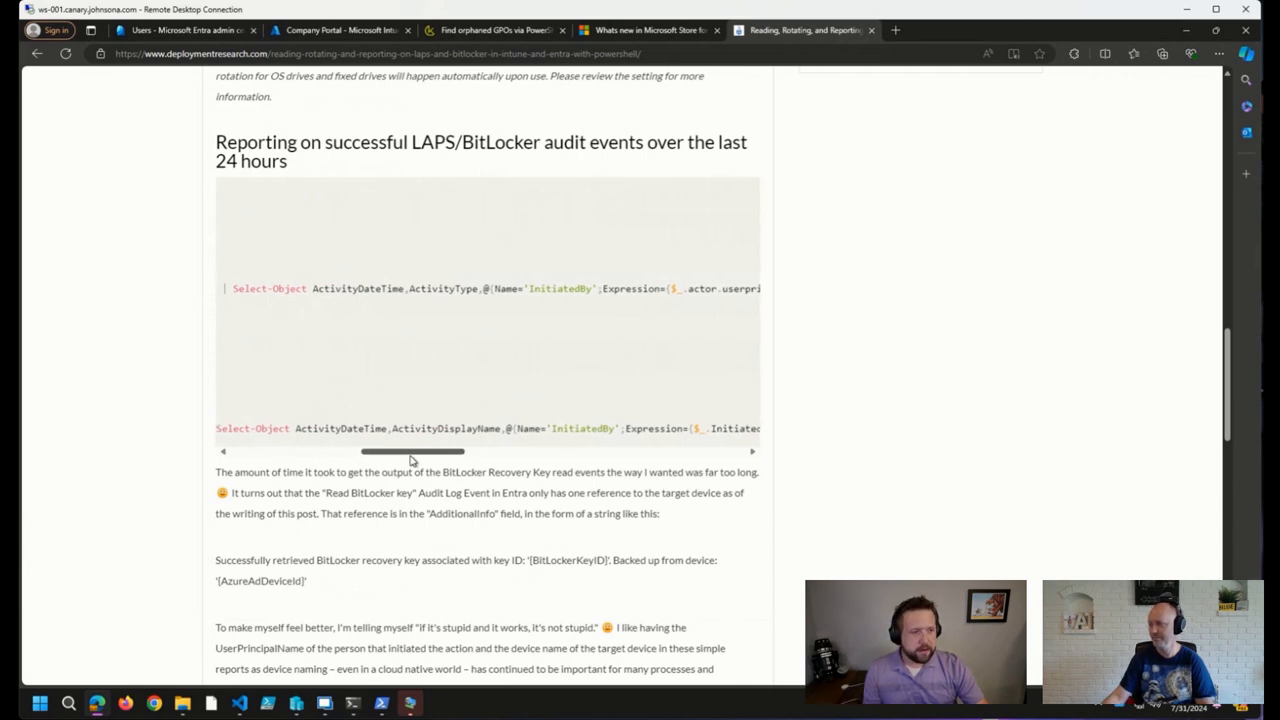
pyautogui.moveTo(334, 476)
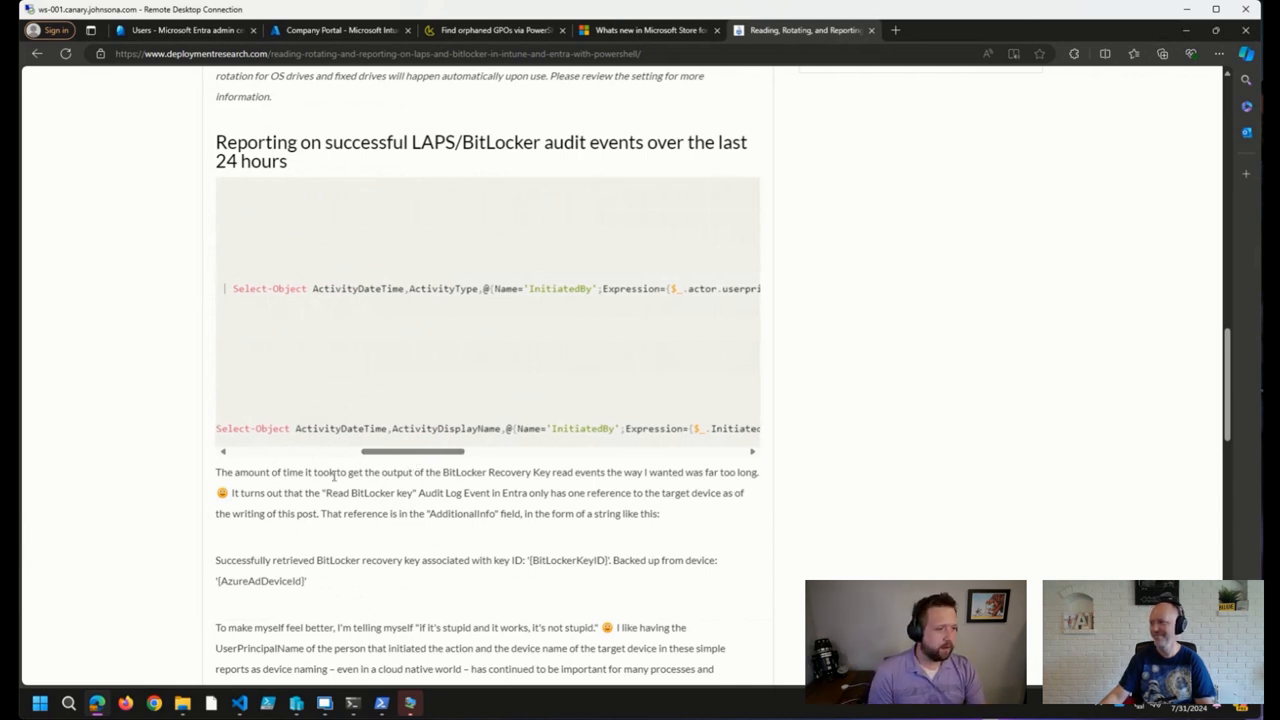
pyautogui.moveTo(420, 458)
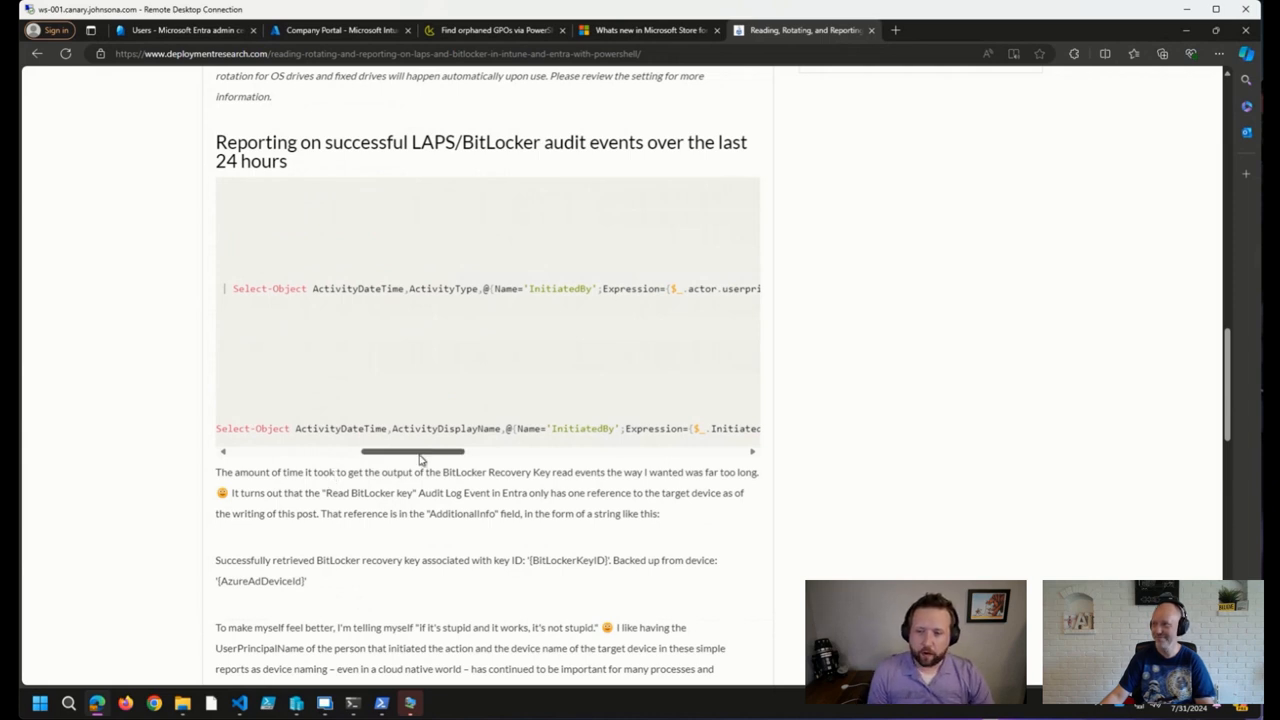
pyautogui.moveTo(416, 452); pyautogui.dragTo(500, 452)
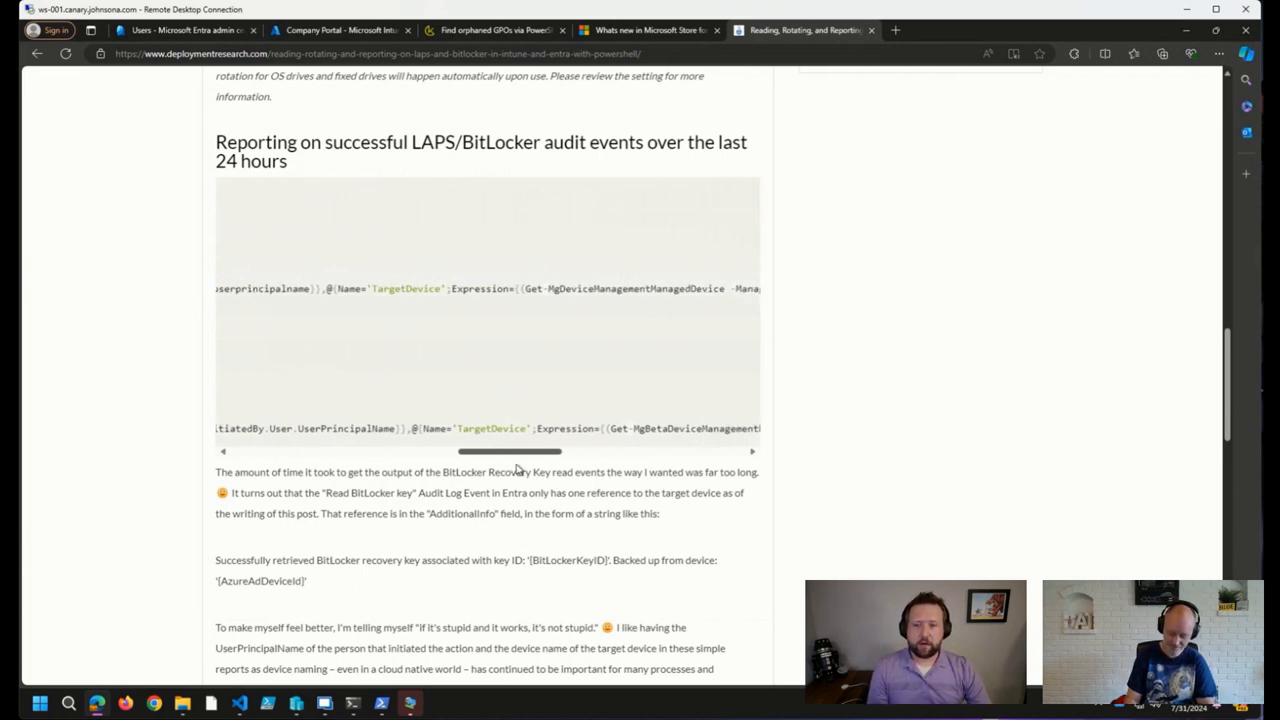
pyautogui.moveTo(516, 472)
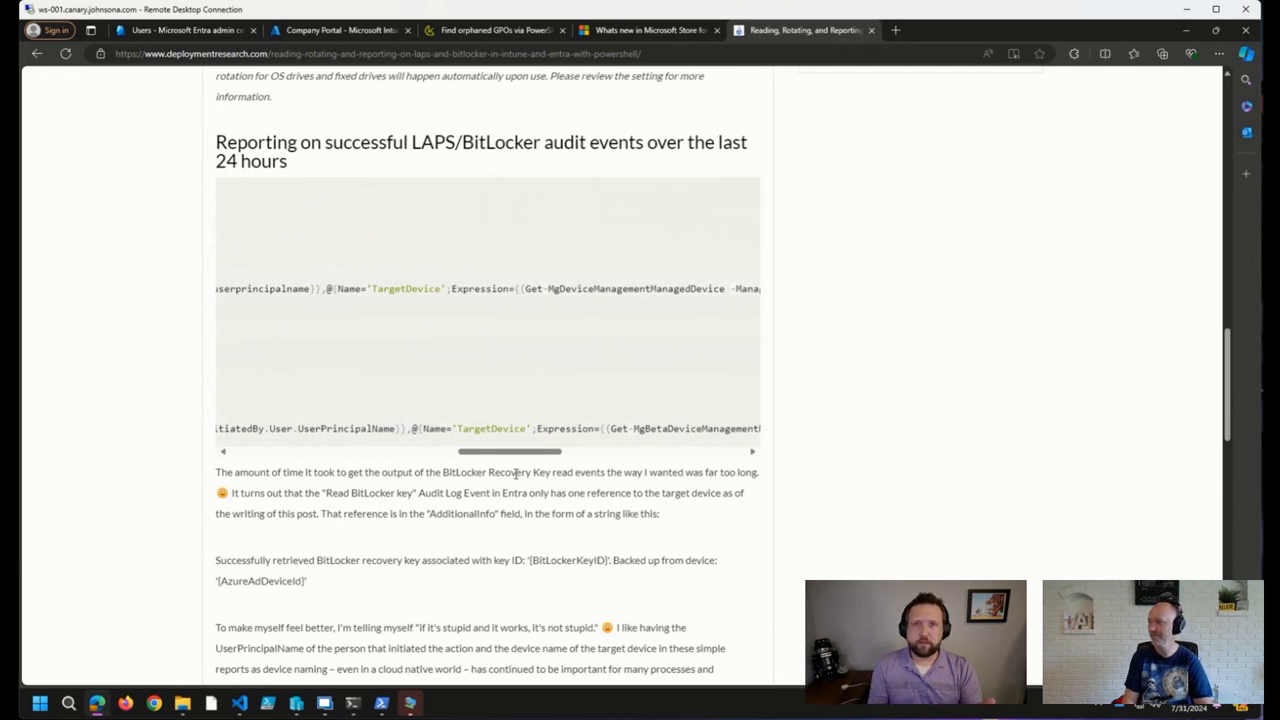
pyautogui.moveTo(548, 444)
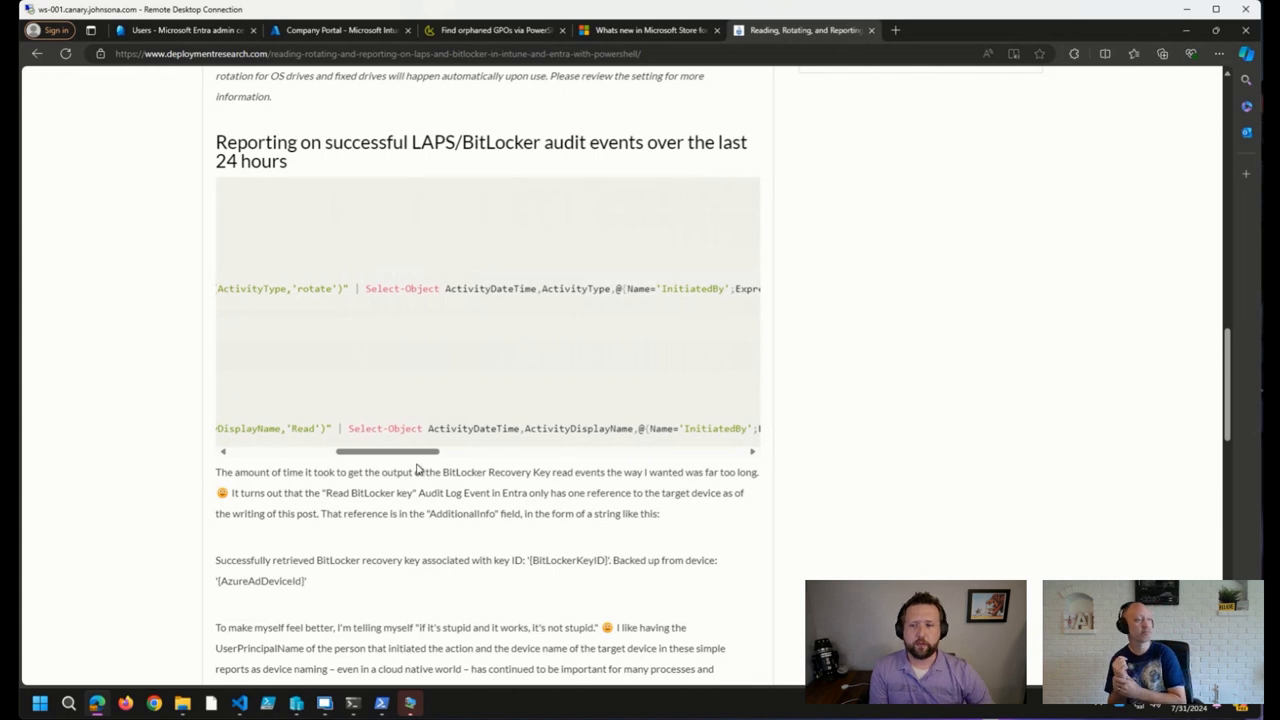
pyautogui.moveTo(454, 456)
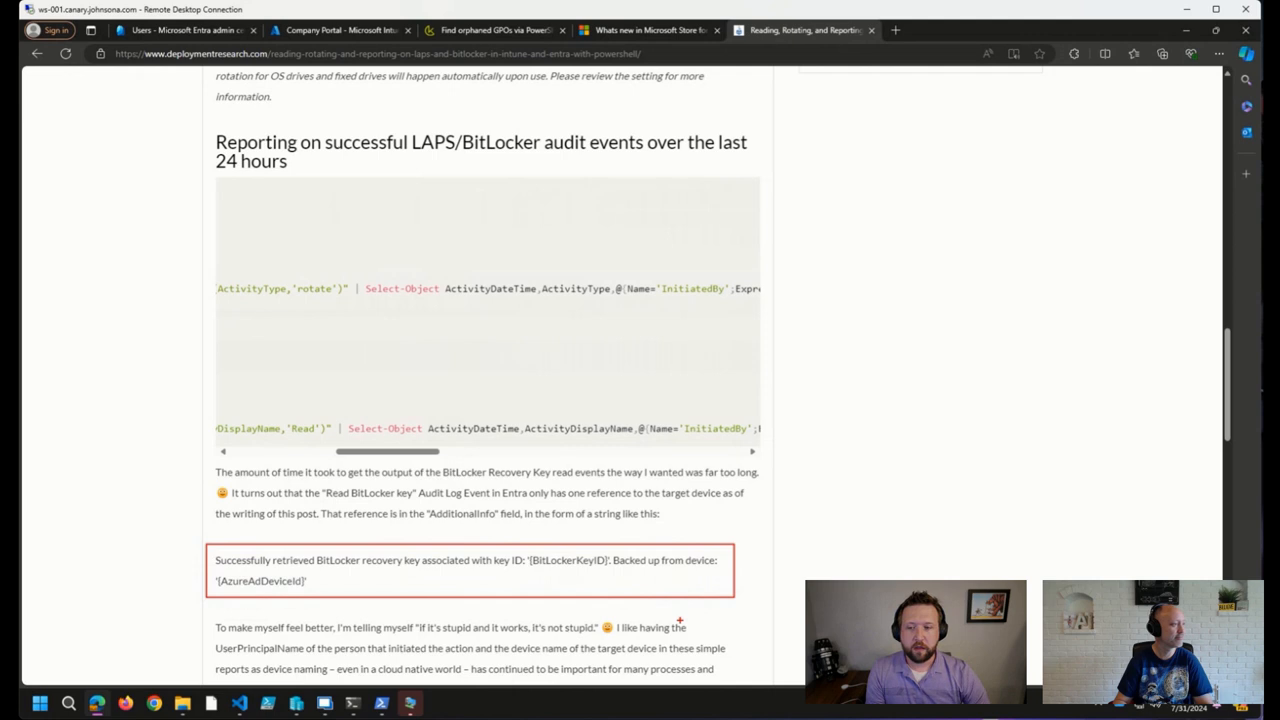
# Scroll the code block fully right to the DeviceName part, then back to the Connect-MgGraph start.
pyautogui.moveTo(390, 452); pyautogui.dragTo(444, 452)
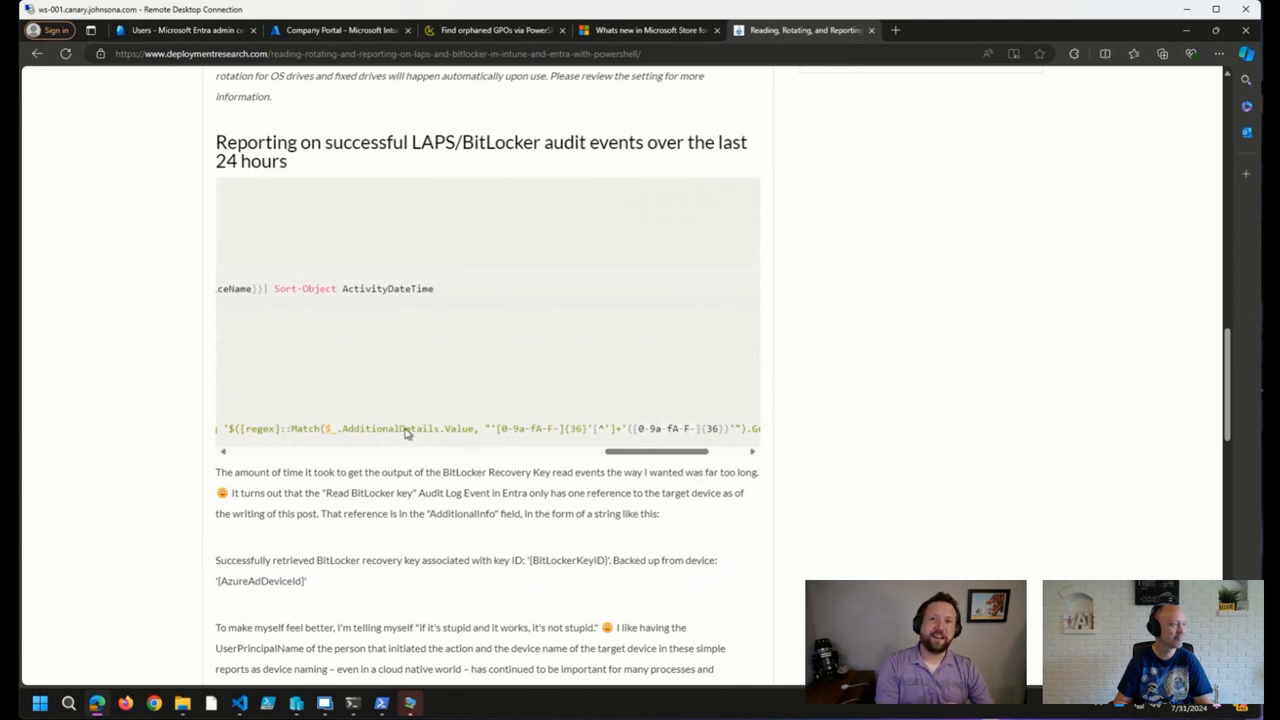
pyautogui.moveTo(284, 600)
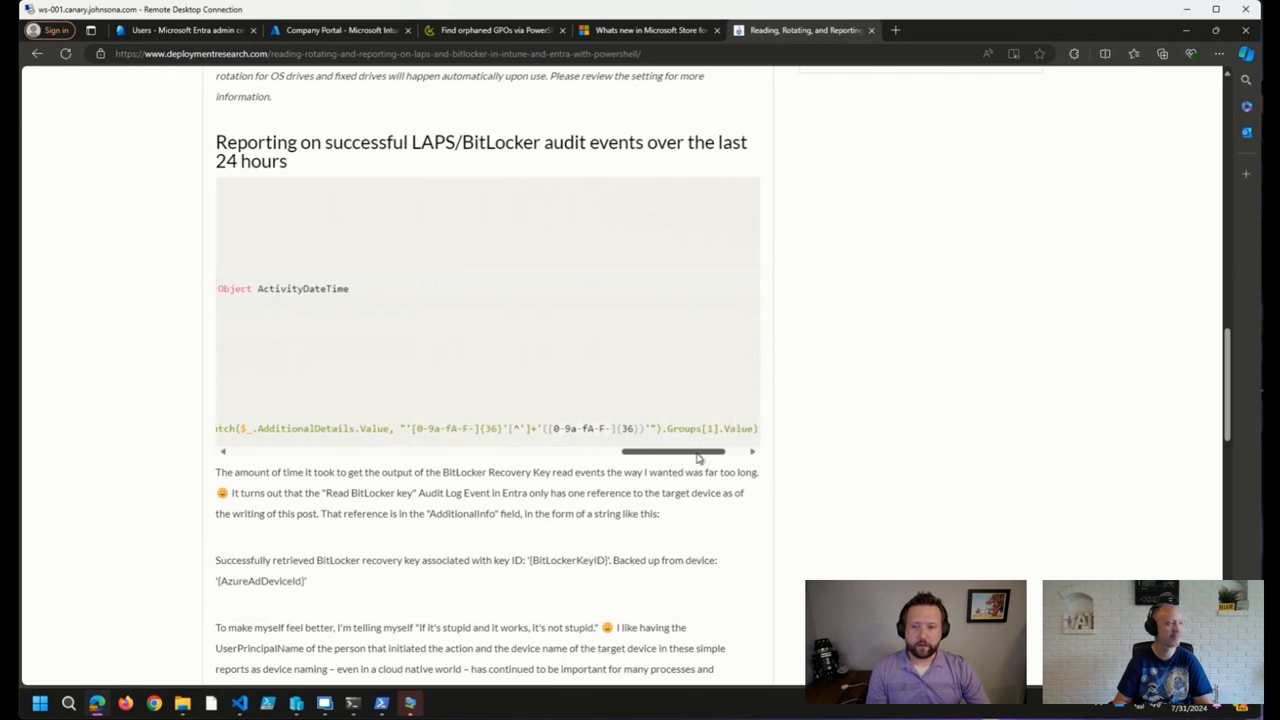
pyautogui.moveTo(408, 424)
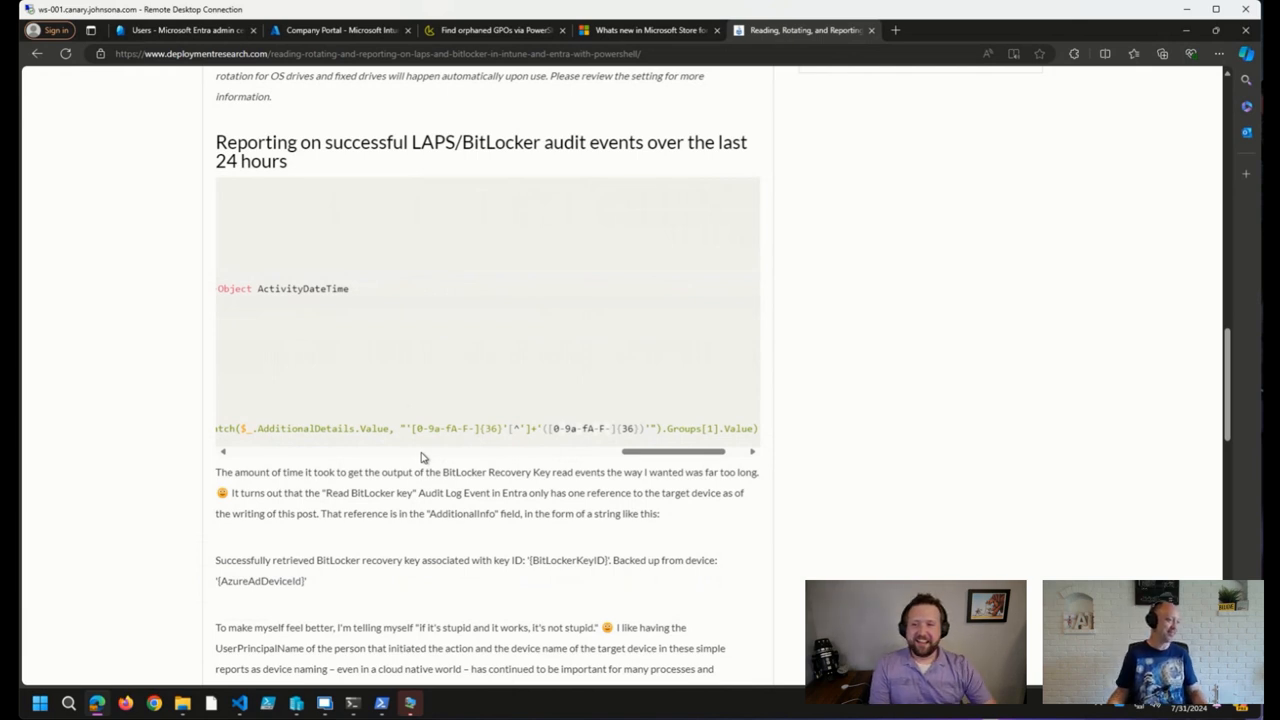
pyautogui.moveTo(624, 452); pyautogui.dragTo(658, 452)
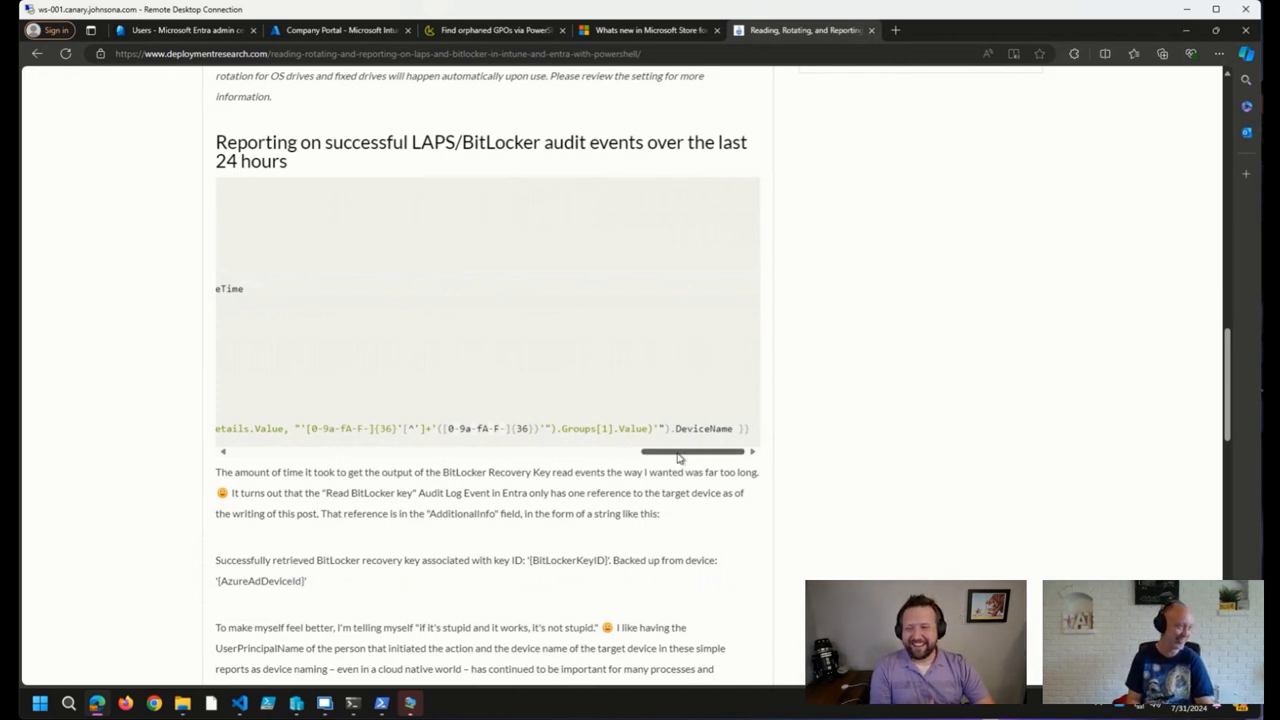
pyautogui.moveTo(680, 452); pyautogui.dragTo(370, 452)
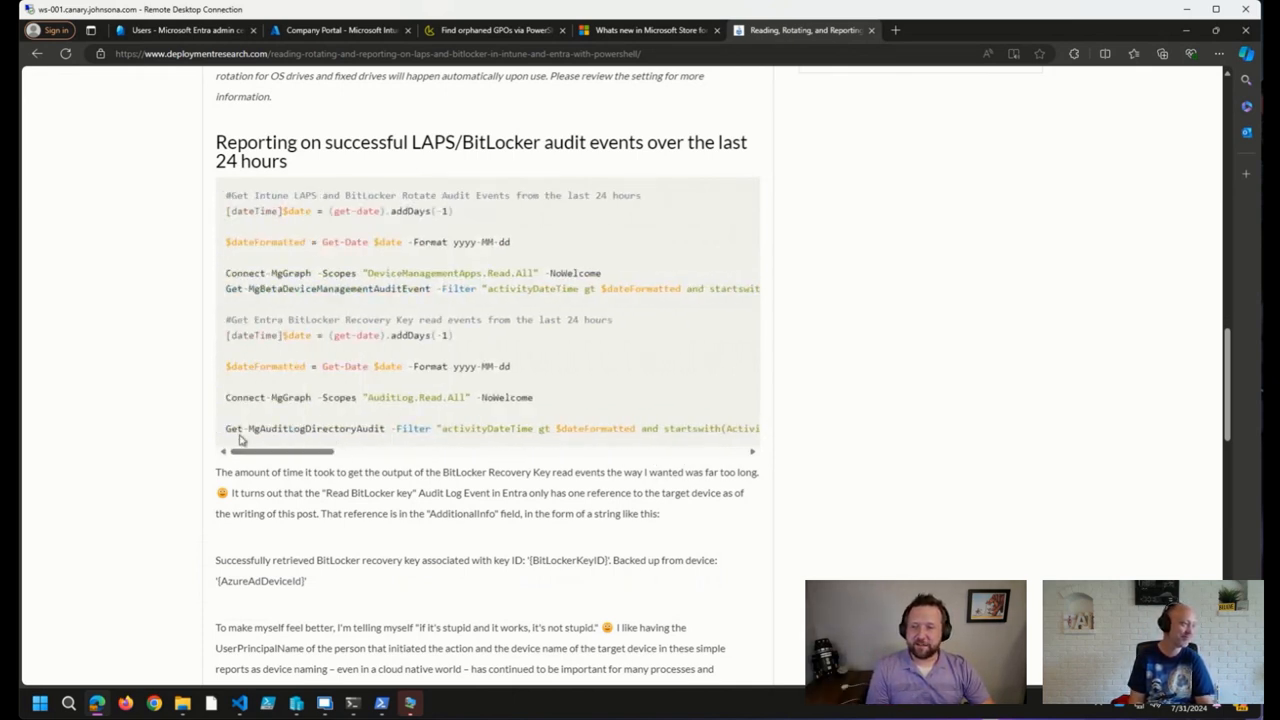
pyautogui.moveTo(212, 468)
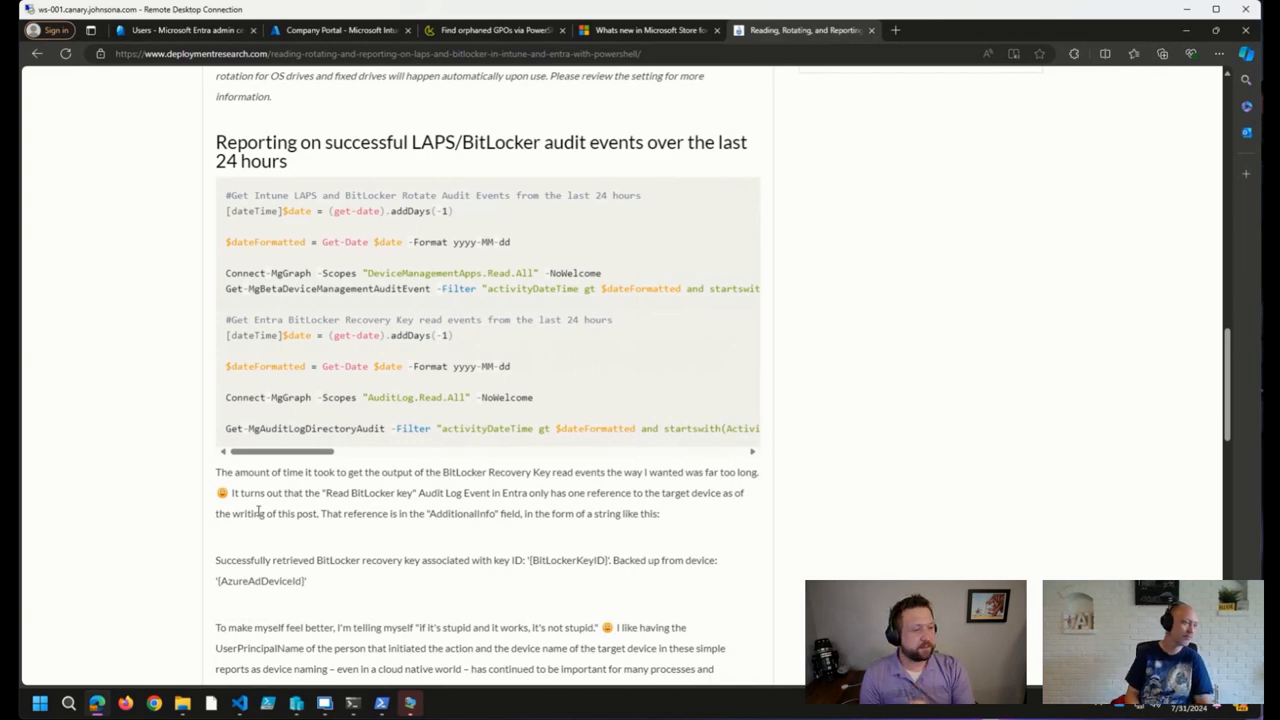
pyautogui.moveTo(644, 444)
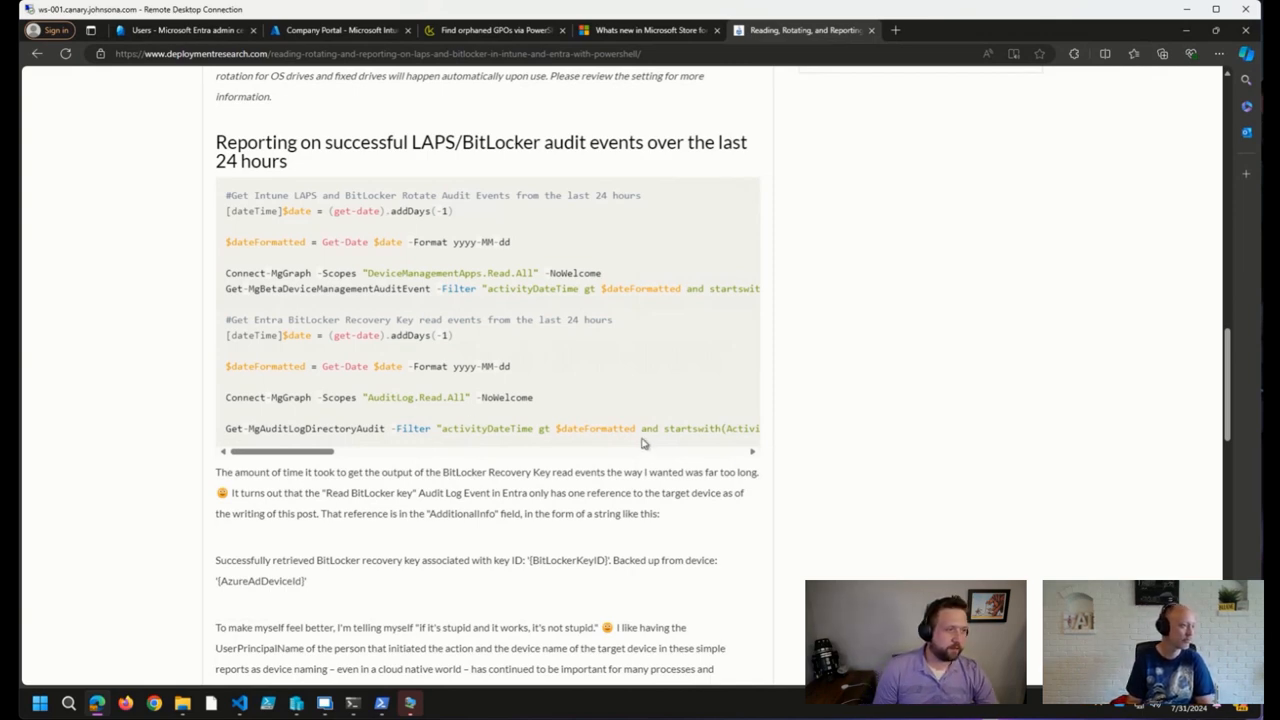
# Scroll up to the Retrieve and Rotate BitLocker recovery key via Graph scripts.
pyautogui.scroll(3)
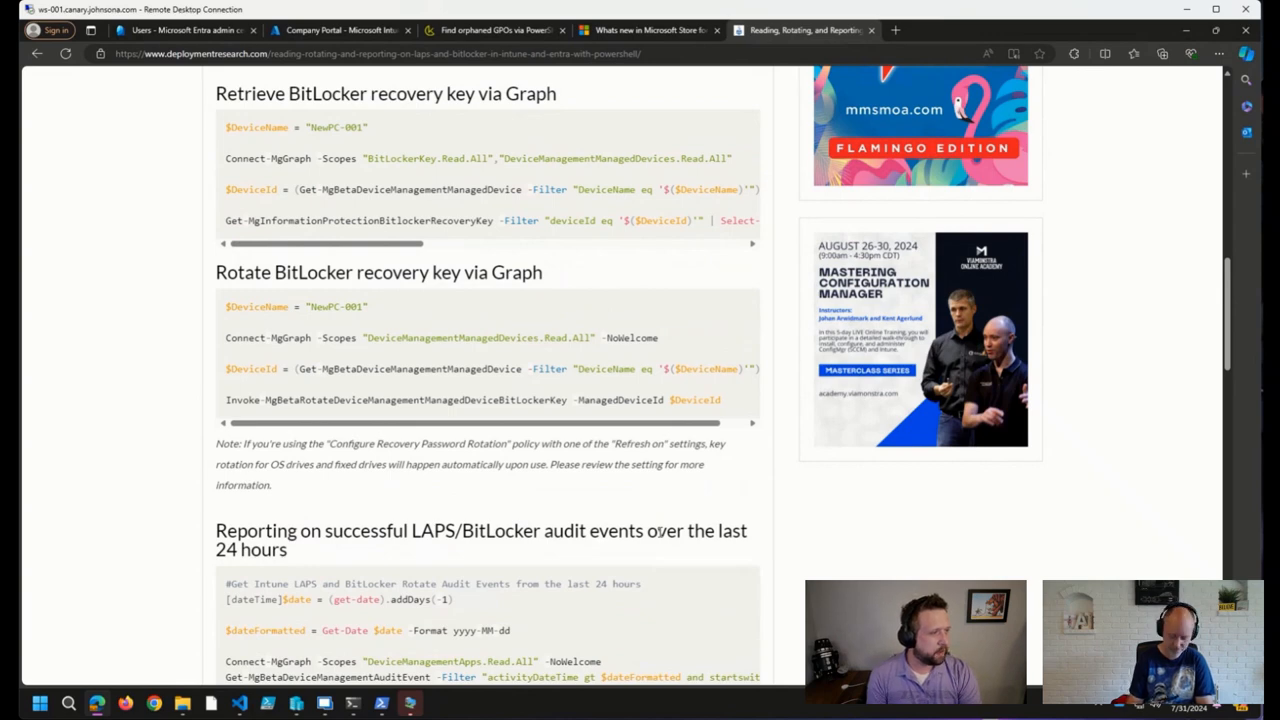
pyautogui.moveTo(644, 550)
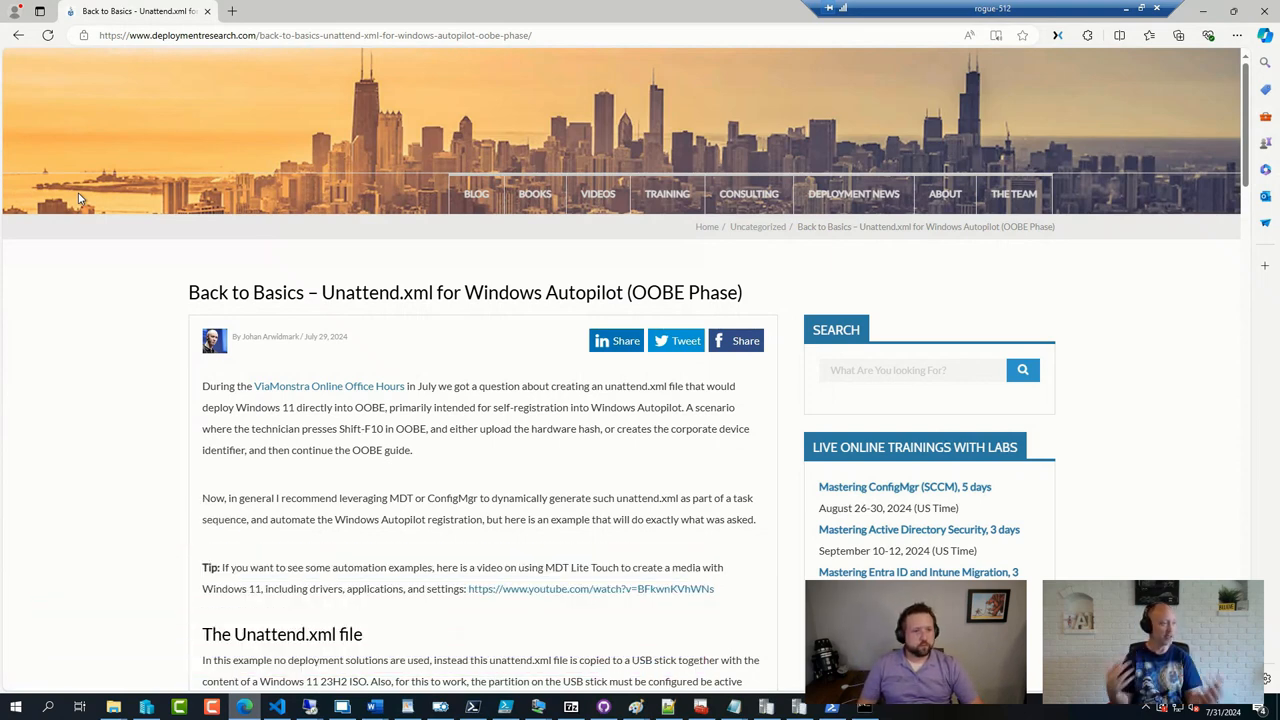
pyautogui.moveTo(54, 312)
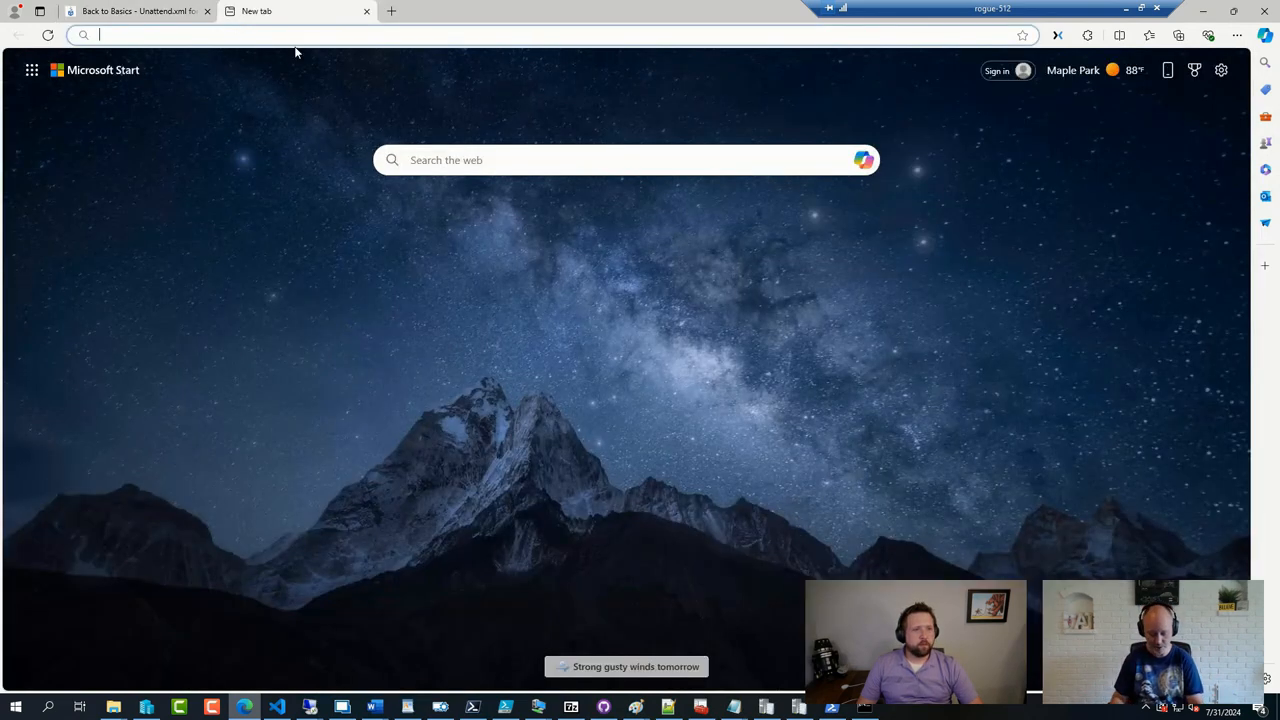
# Enter youtube.com/c/deploymentresearch in the new tab's address bar.
pyautogui.write('youtube.com/c/deploymentresearch')
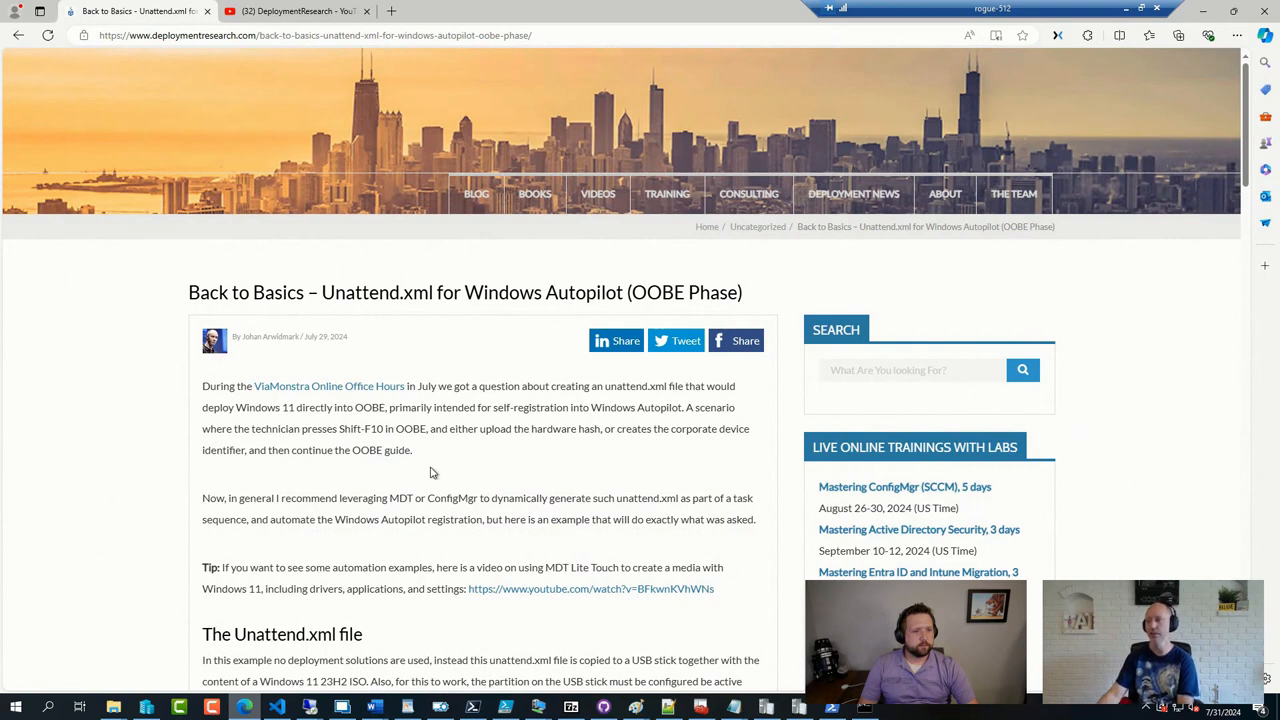
pyautogui.moveTo(512, 370)
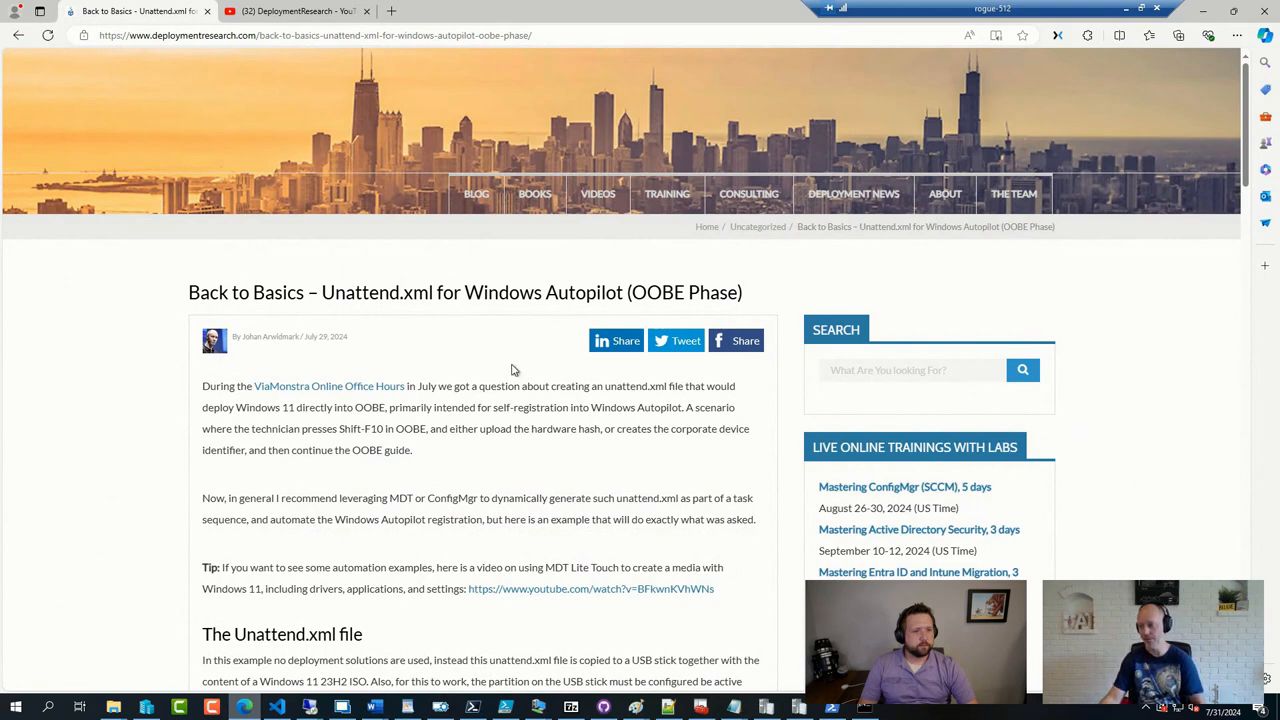
pyautogui.scroll(-3)
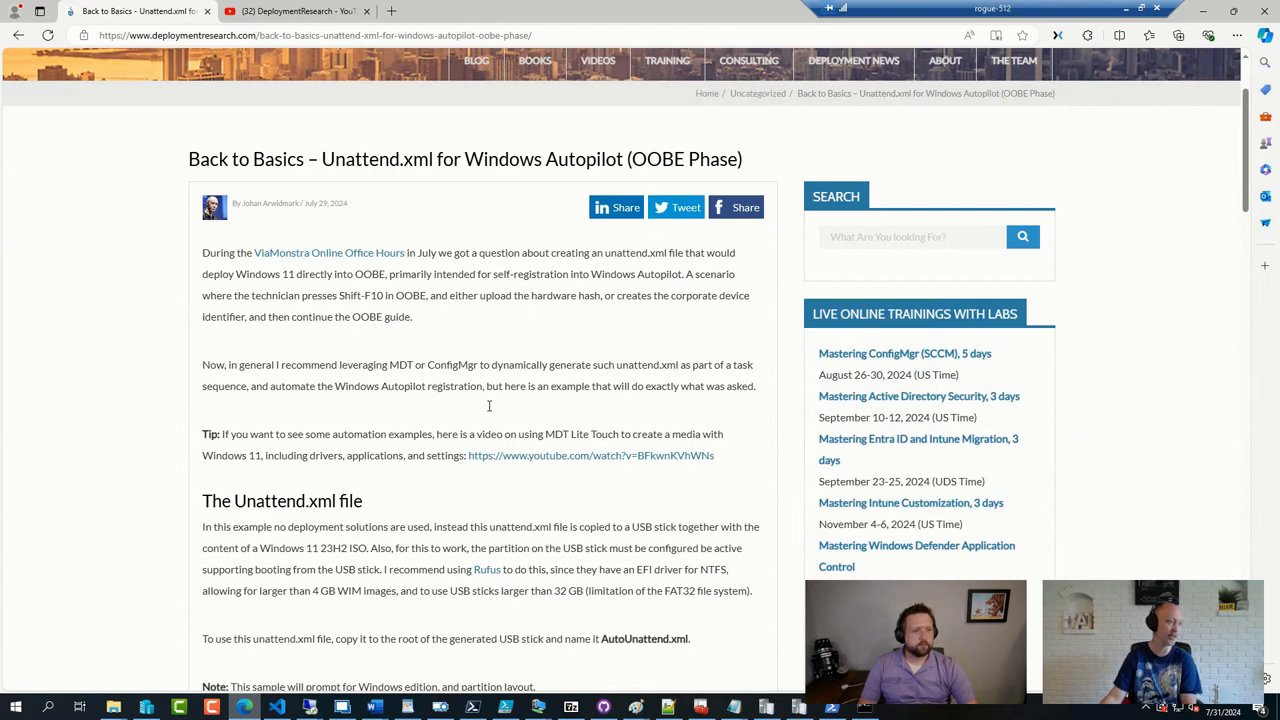
pyautogui.scroll(-3)
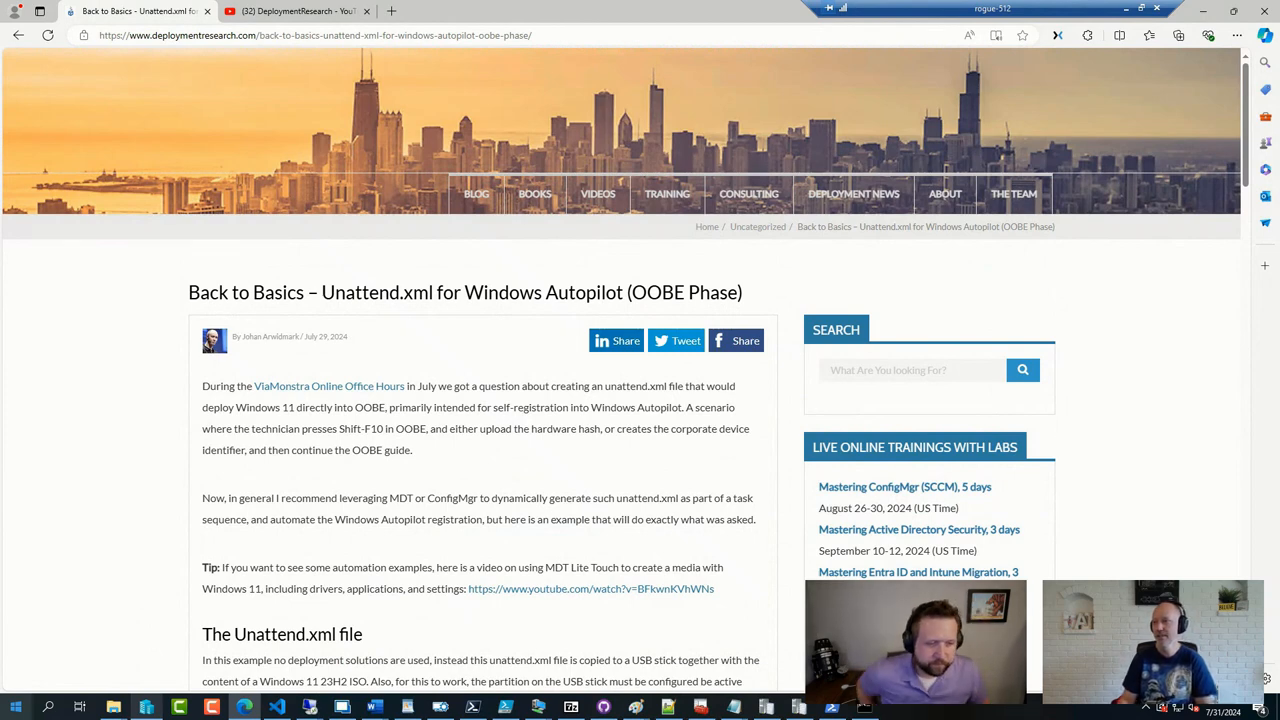
pyautogui.moveTo(574, 30)
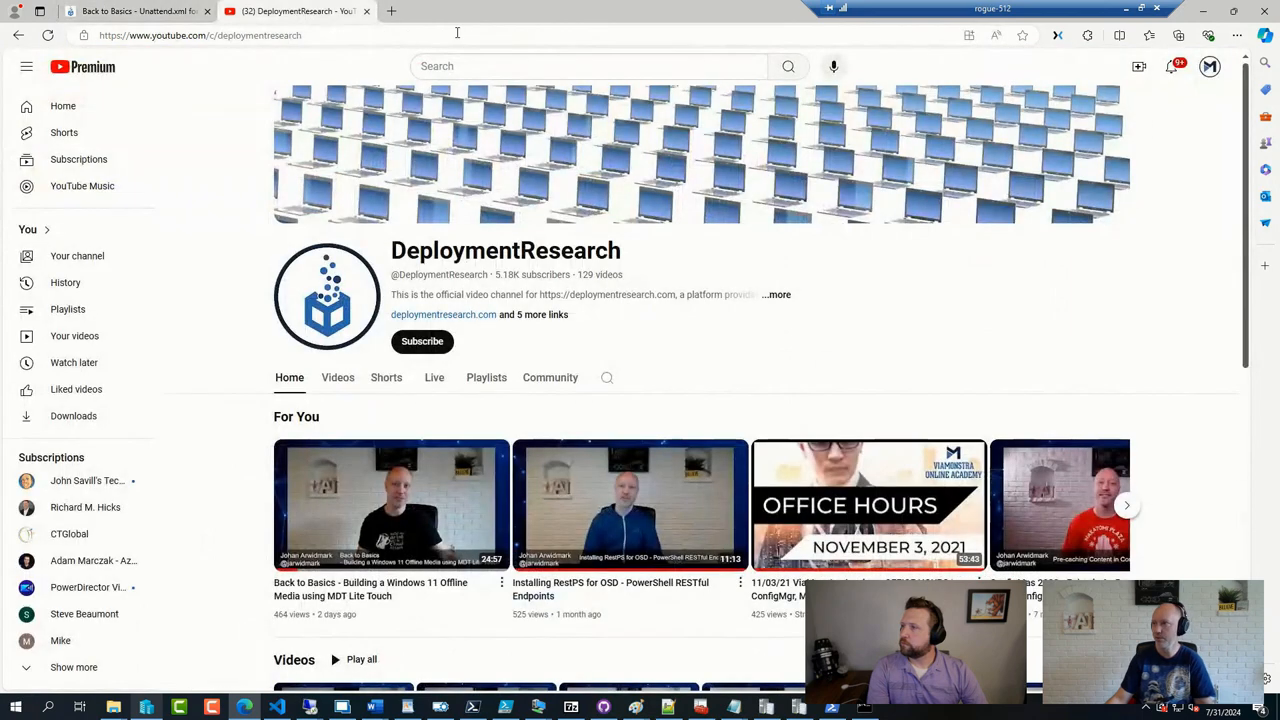
pyautogui.moveTo(432, 608)
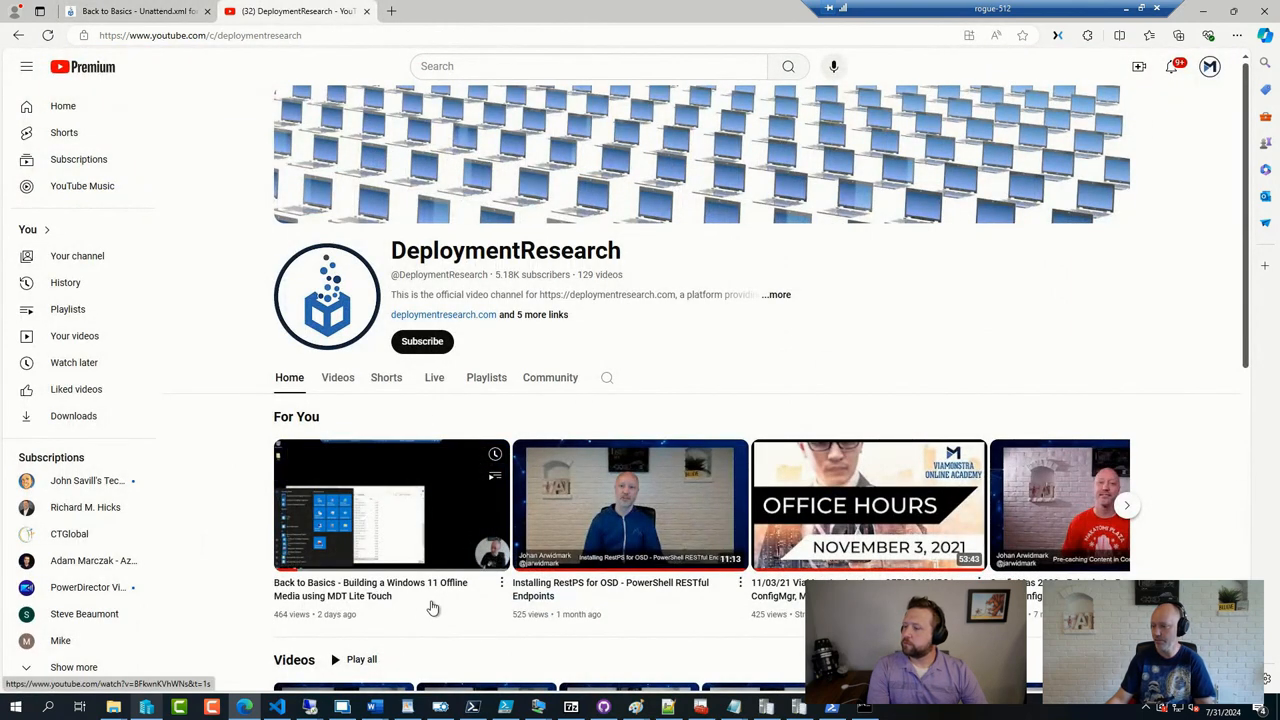
# Open the 'Back to Basics - Building a Windows 11 Offline Media using MDT Lite Touch' video.
pyautogui.click(392, 504)
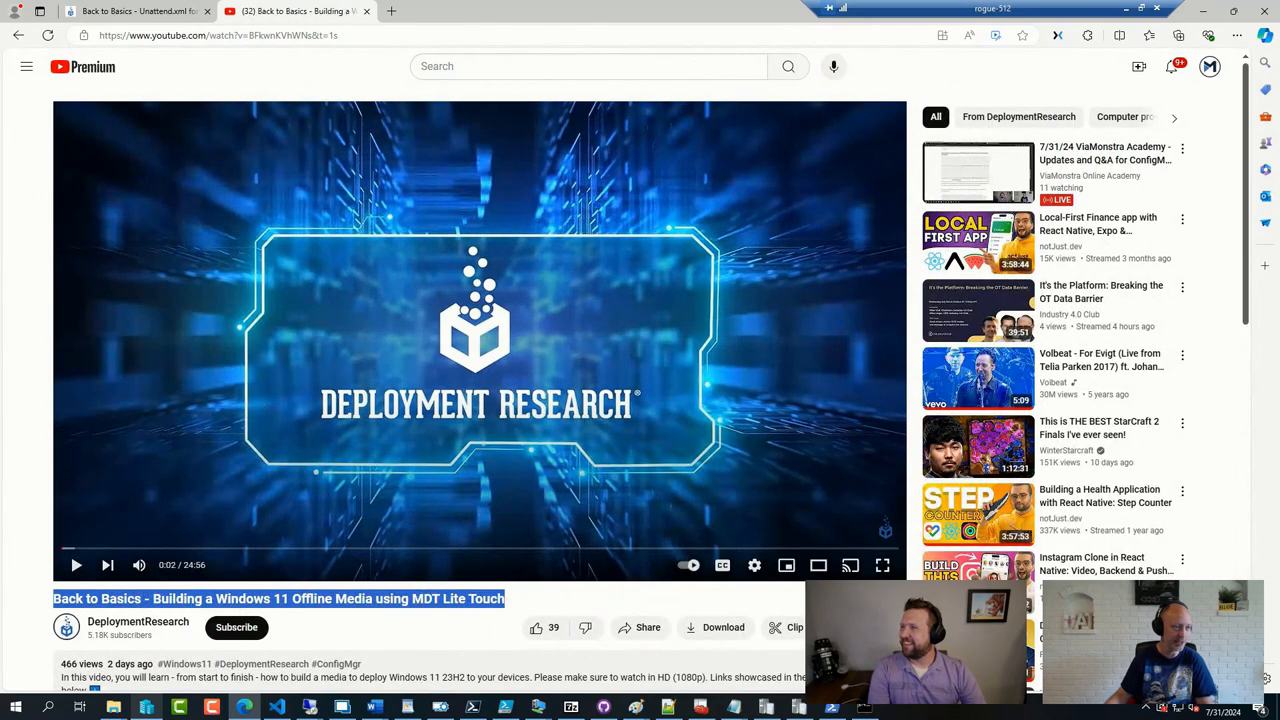
pyautogui.click(218, 36)
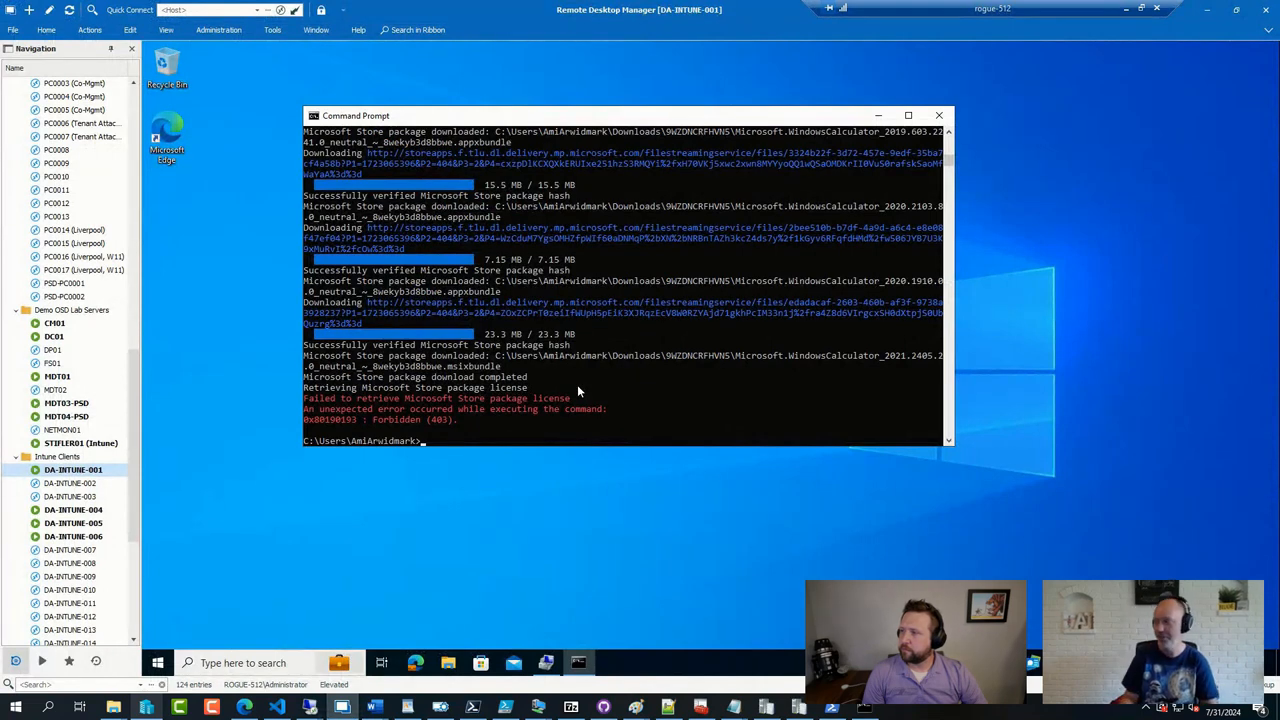
# Run winget download Calculator -s msstore --authentication-mode interactive in the remote Command Prompt.
pyautogui.write('winget download Calculator -s msstore --authentication-mode interactive')
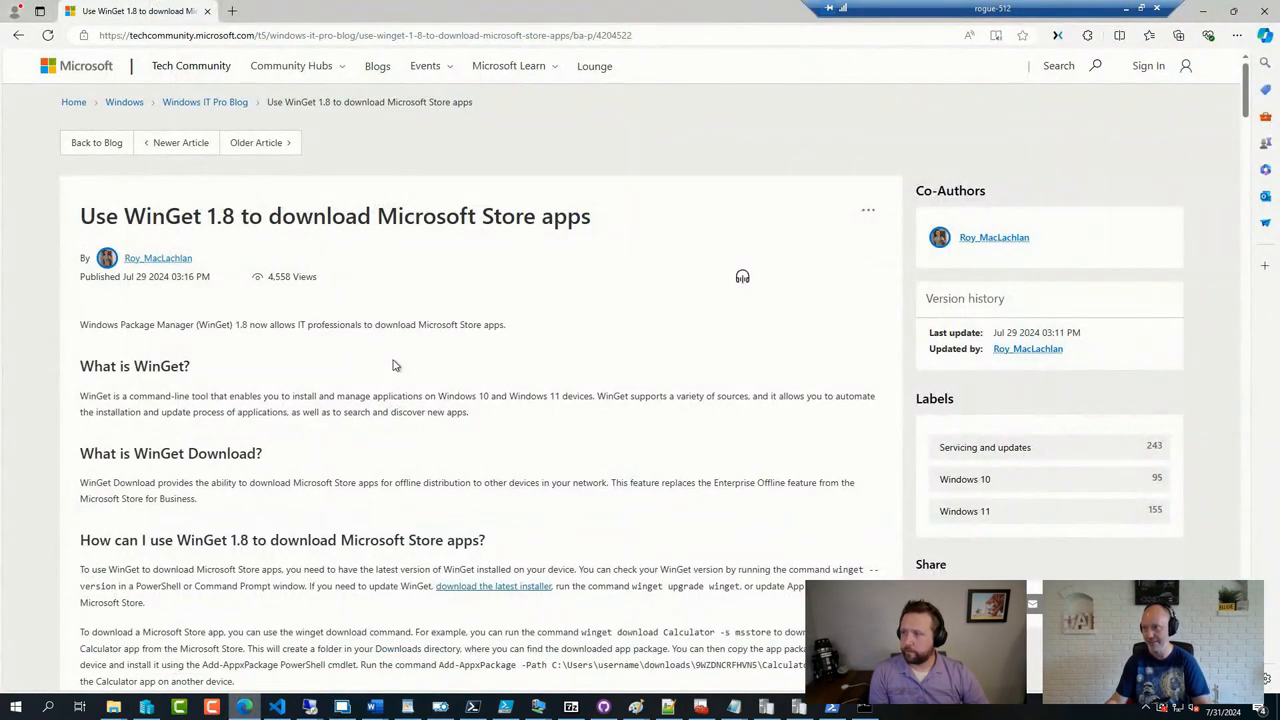
# Scroll the WinGet 1.8 Tech Community article down toward its reader comments.
pyautogui.scroll(-3)
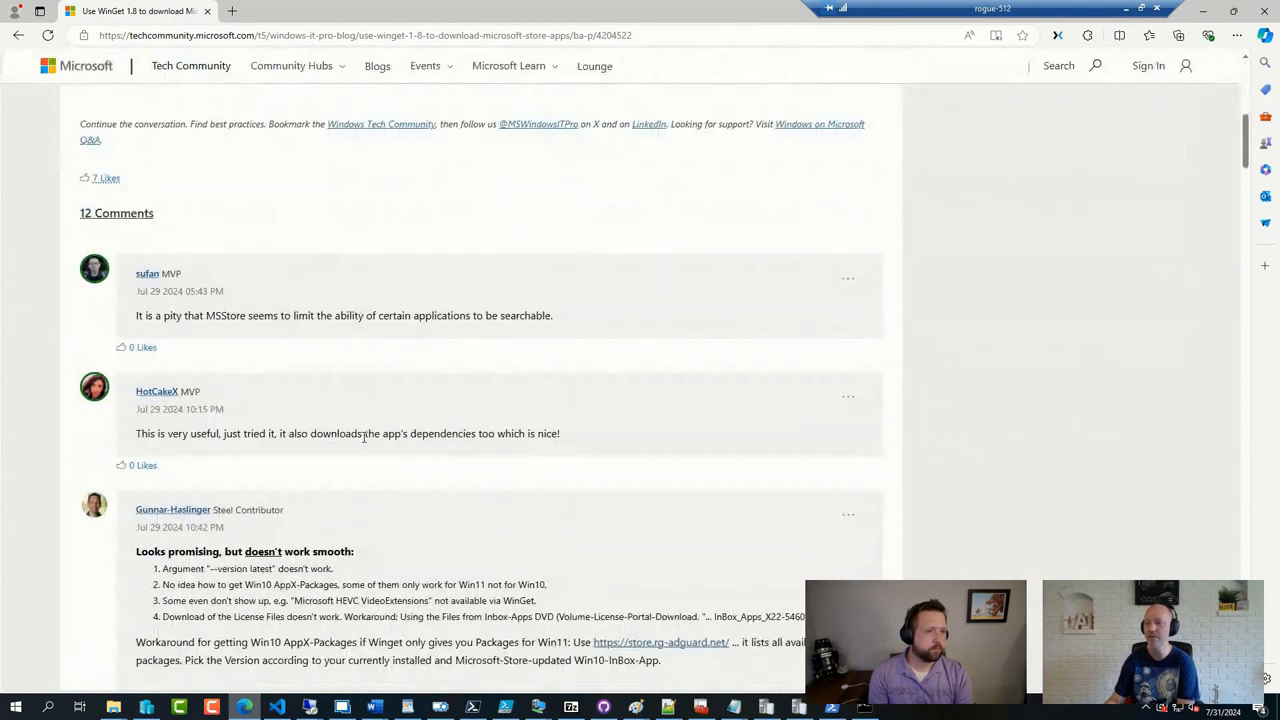
pyautogui.scroll(-3)
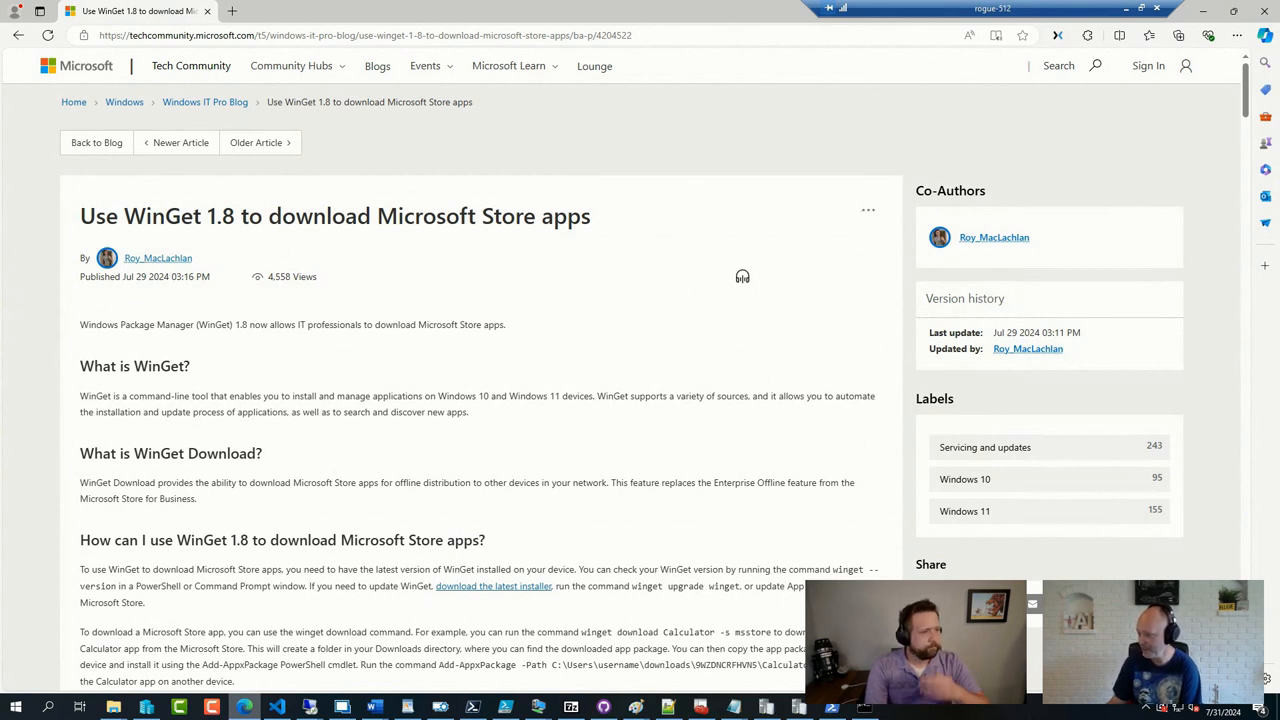
pyautogui.moveTo(628, 428)
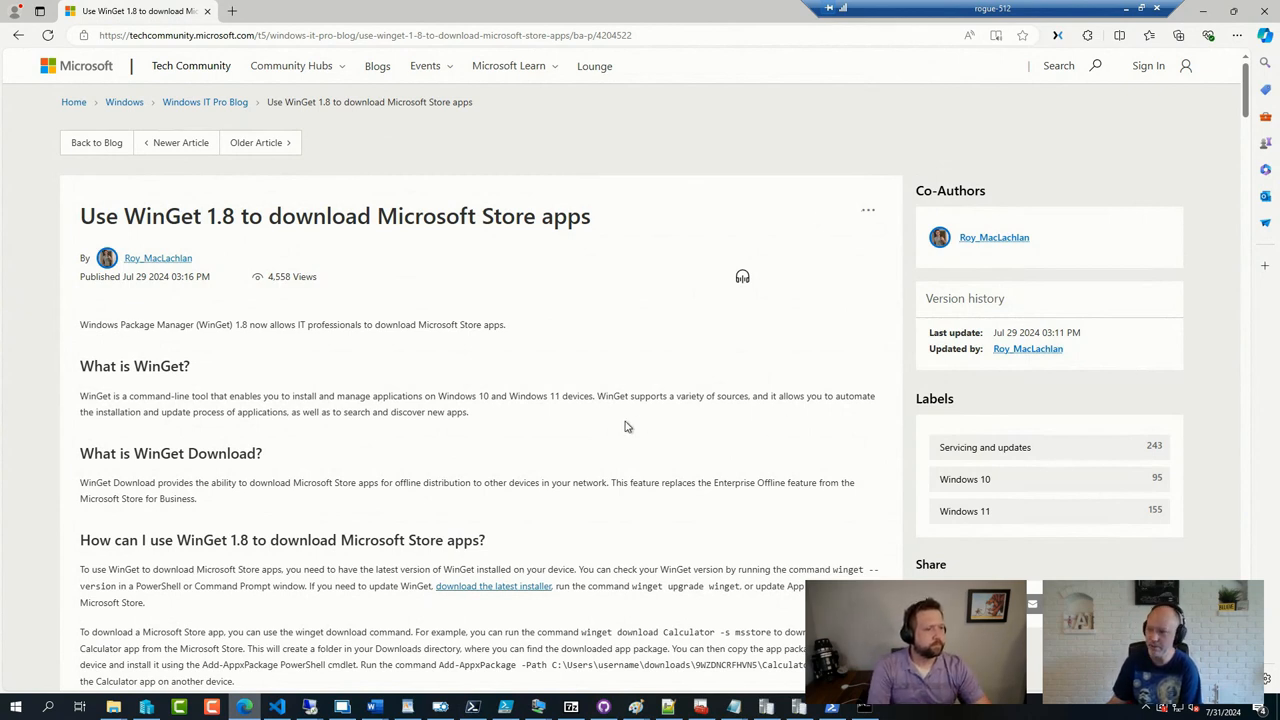
pyautogui.moveTo(436, 428)
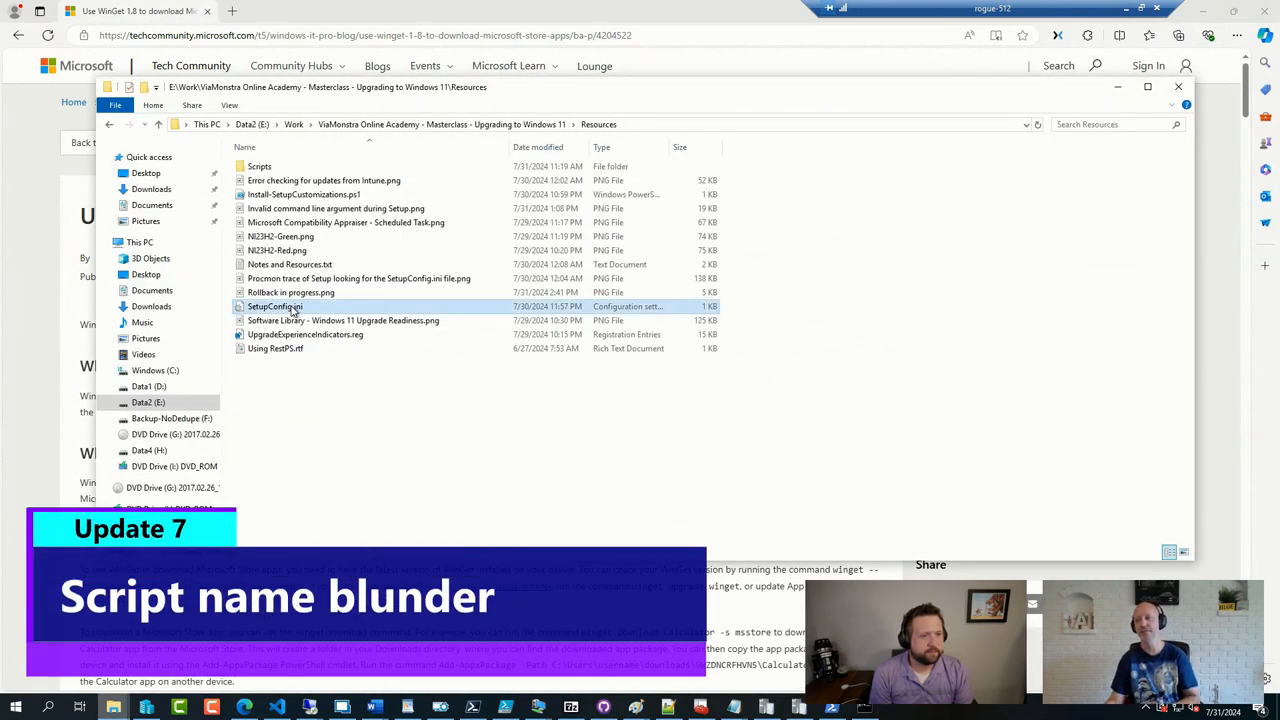
# Open SetupConfig.ini in Notepad and select the script name on the PostOOBE line.
pyautogui.doubleClick(274, 306)
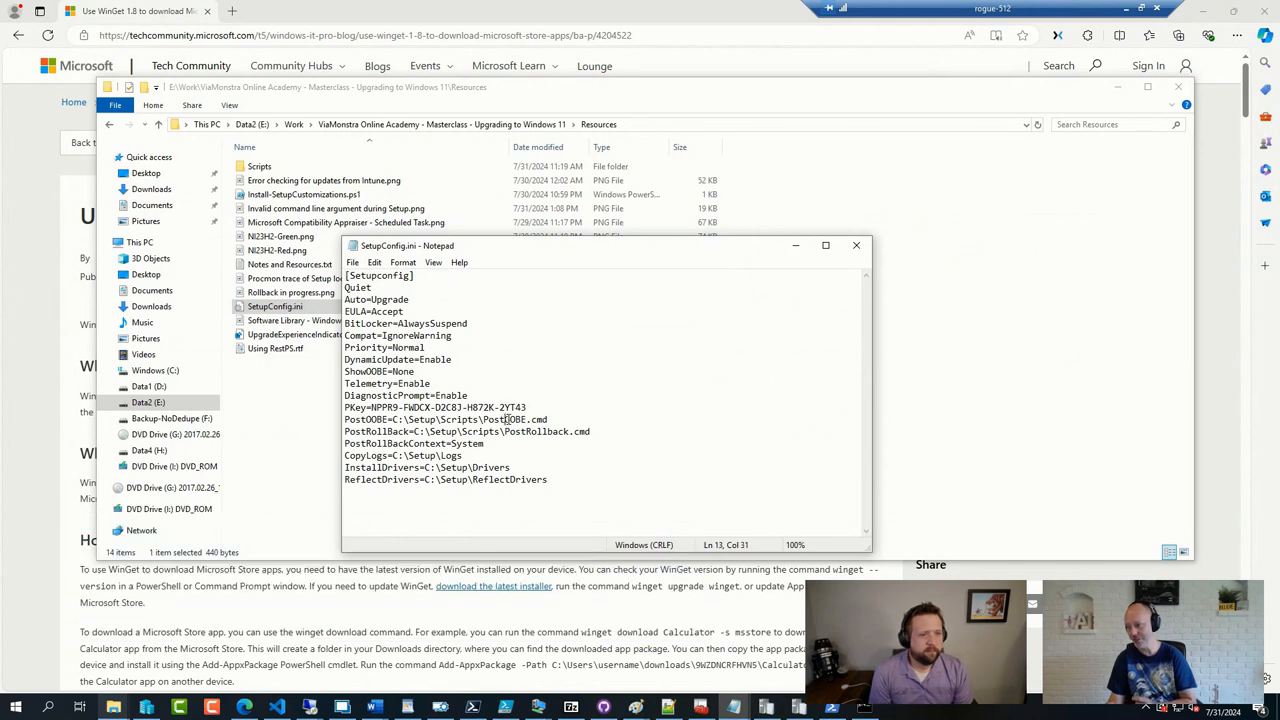
pyautogui.doubleClick(510, 420)
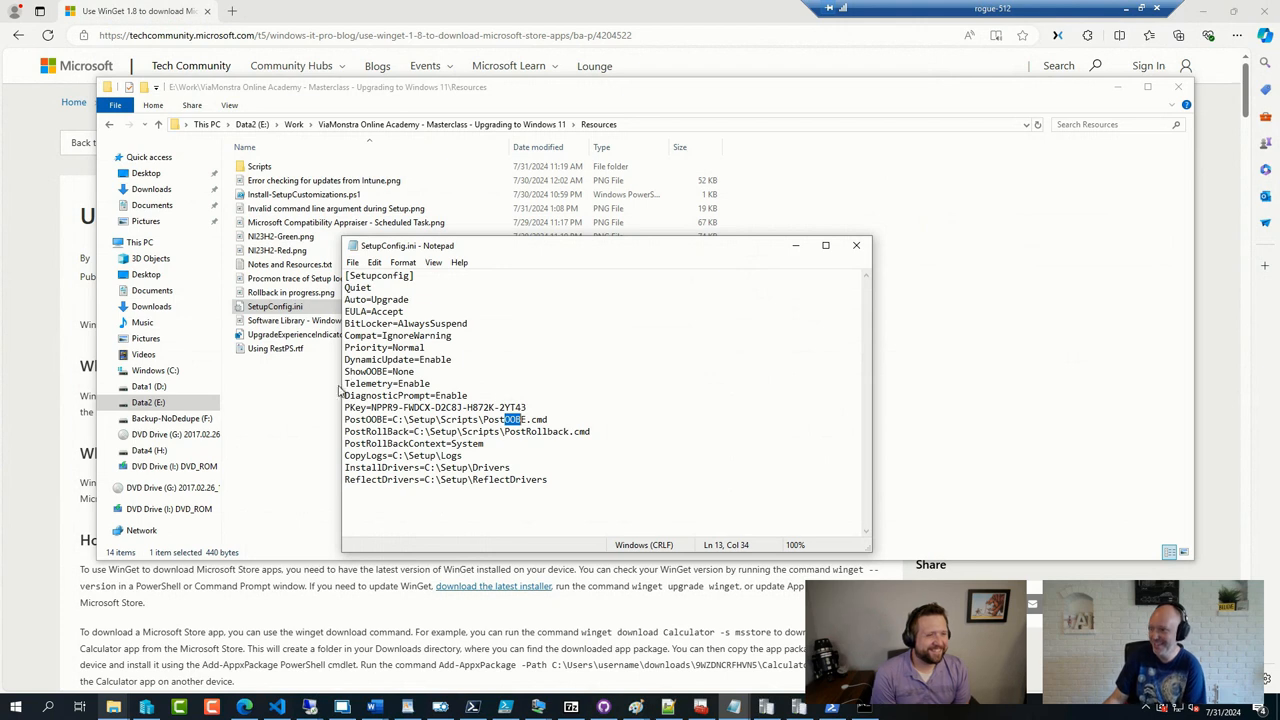
pyautogui.click(856, 244)
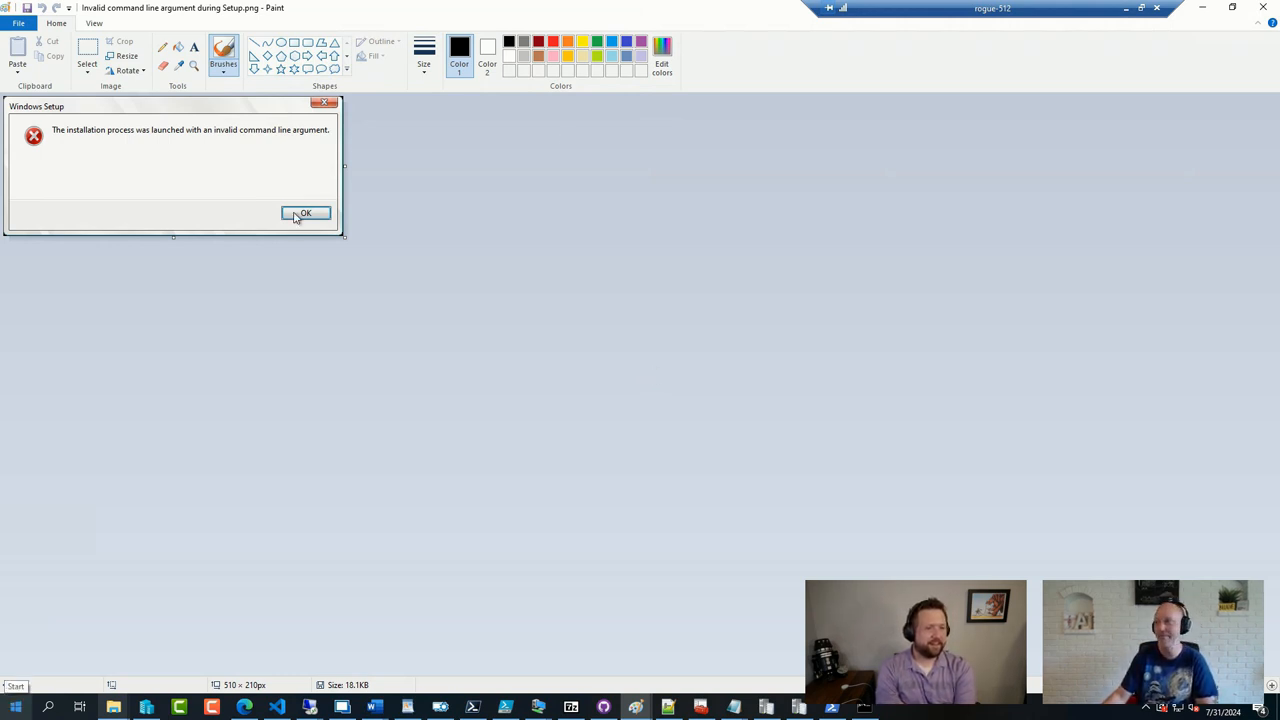
pyautogui.moveTo(244, 708)
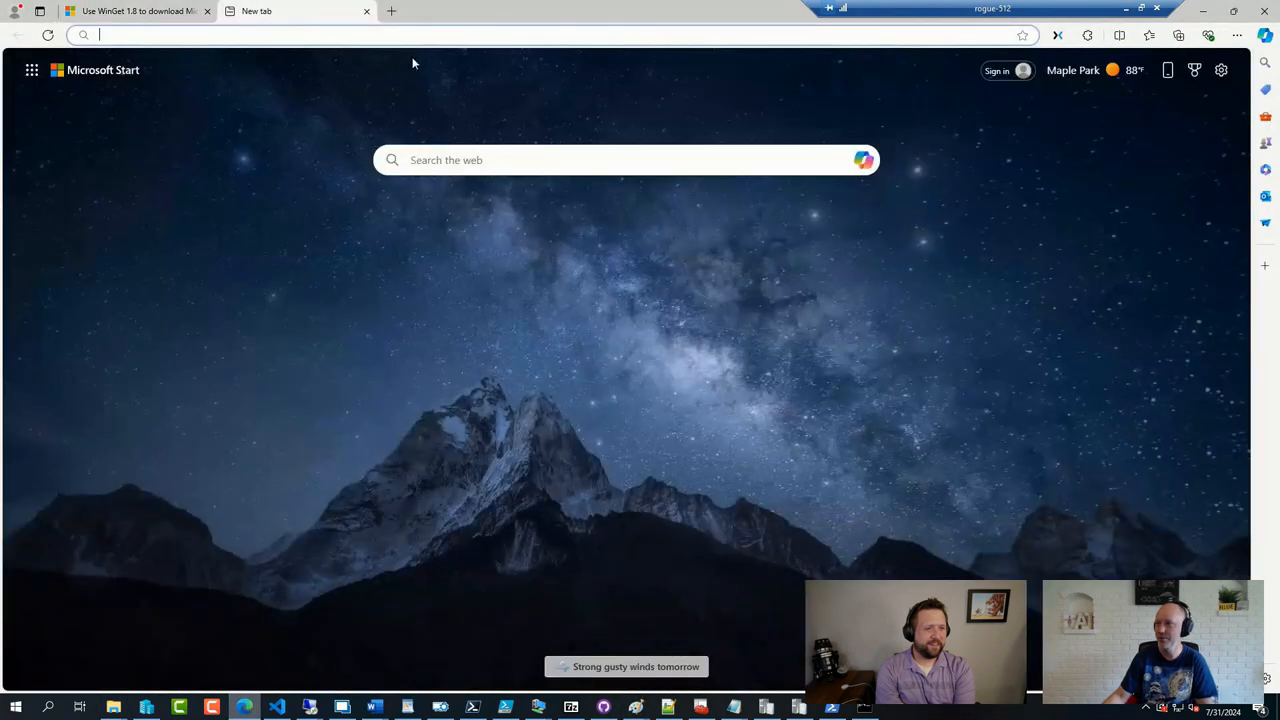
# Enter the jarwidmark Twitter status URL in a new Edge tab's address bar.
pyautogui.write('https://twitter.com/jarwidmark/status/1818720709797200317')
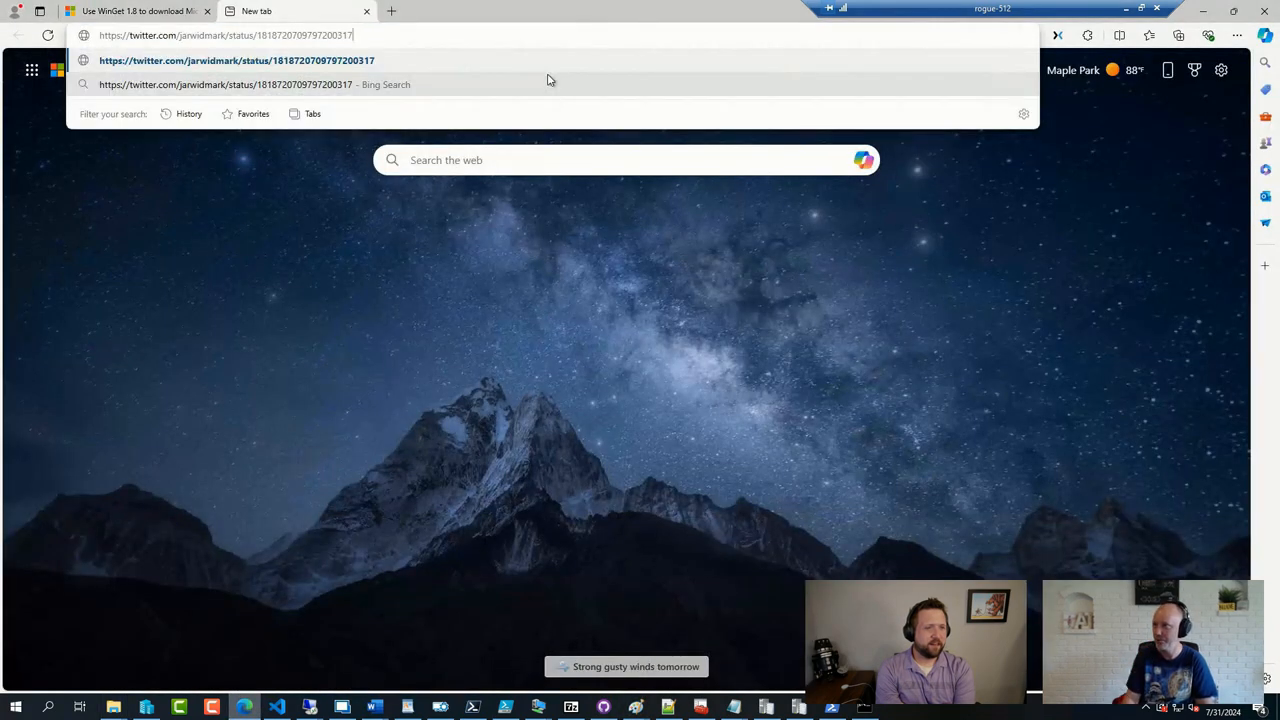